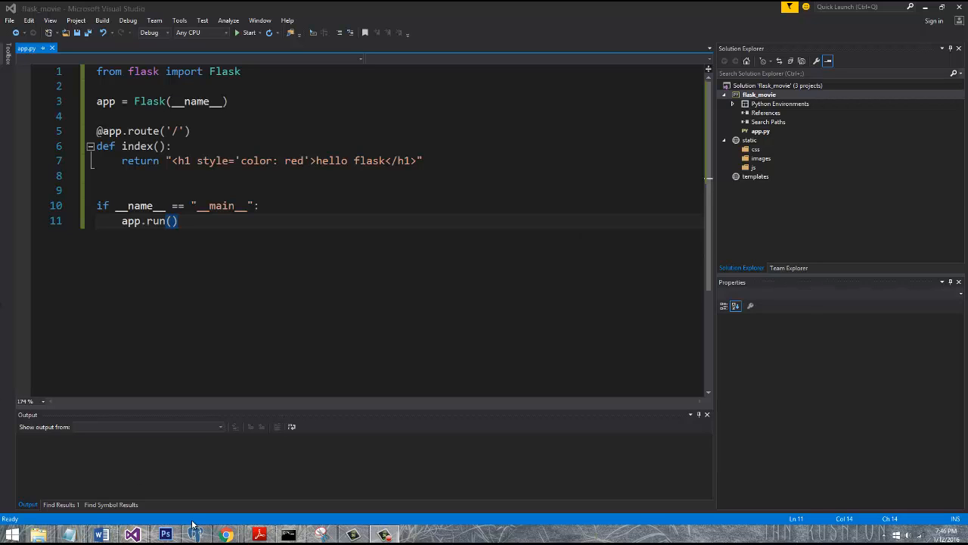
{"action": "mouse_move", "coordinate": [195, 534]}
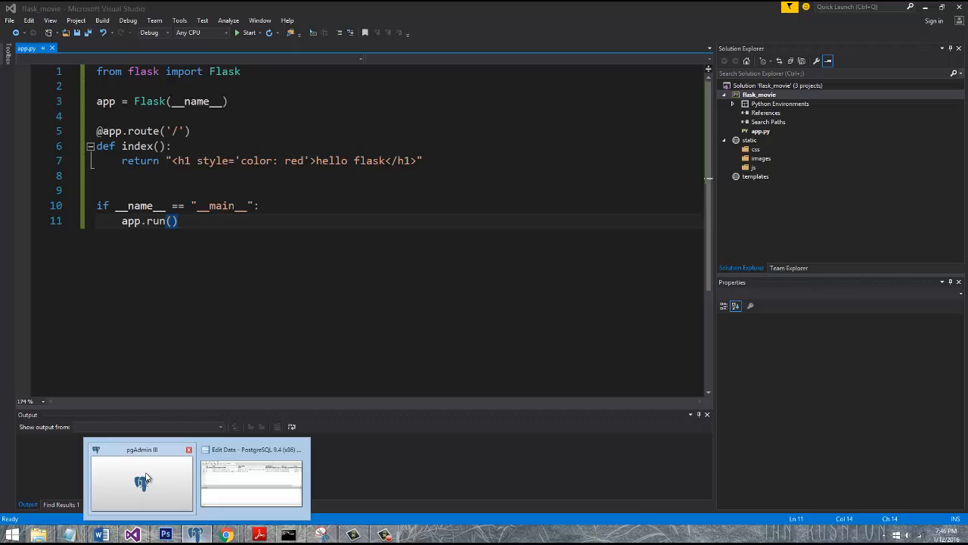
{"action": "mouse_move", "coordinate": [163, 469]}
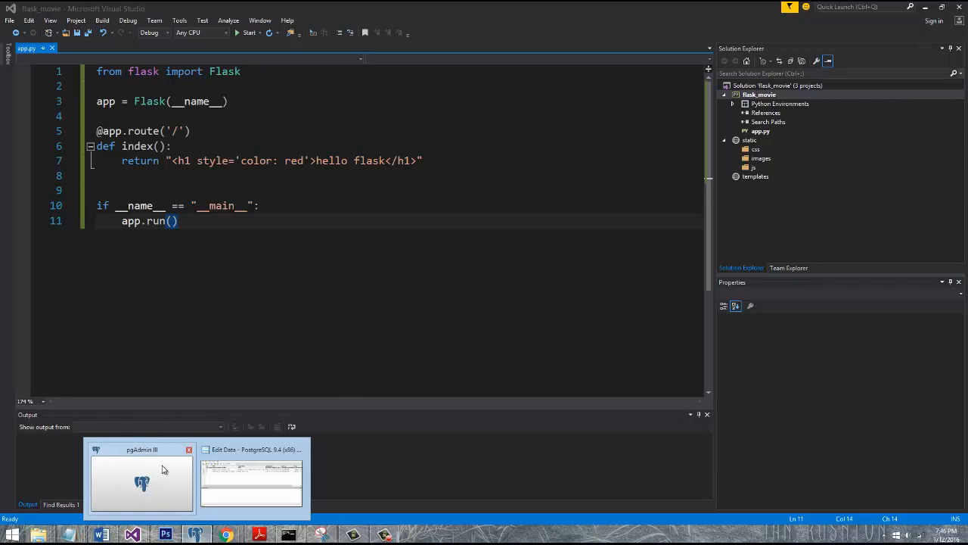
Review the Tables list in pgAdmin's public schema, then switch to Command Prompt
{"action": "left_click", "coordinate": [140, 481]}
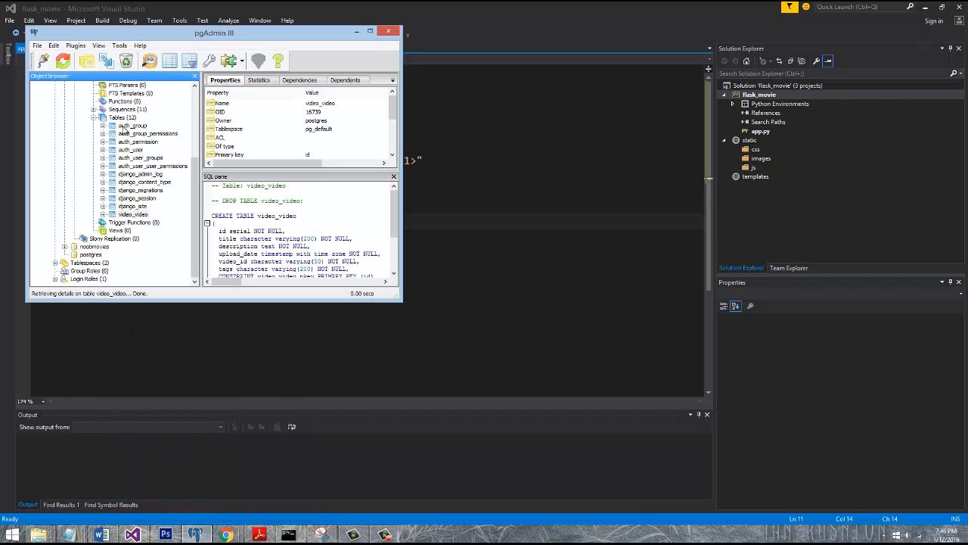
{"action": "left_click", "coordinate": [123, 215]}
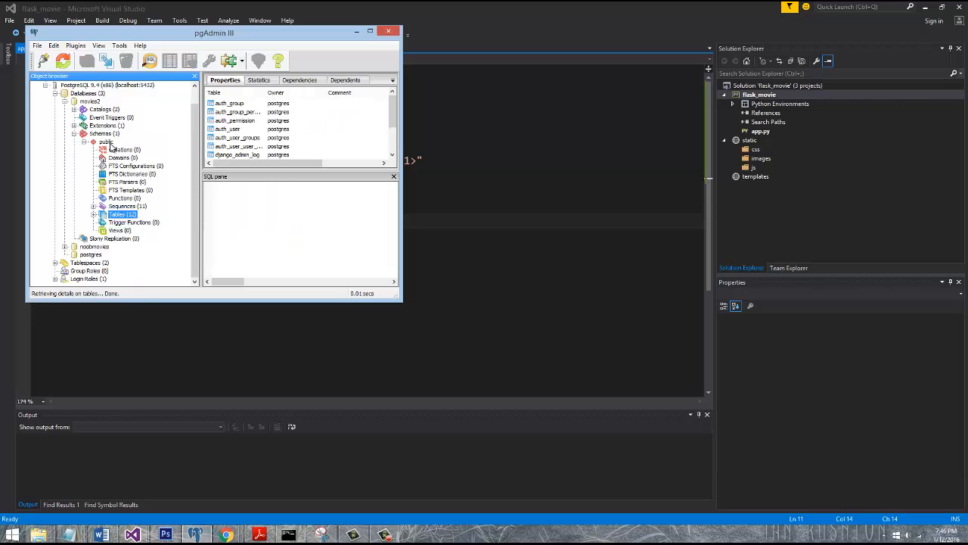
{"action": "left_click", "coordinate": [36, 85]}
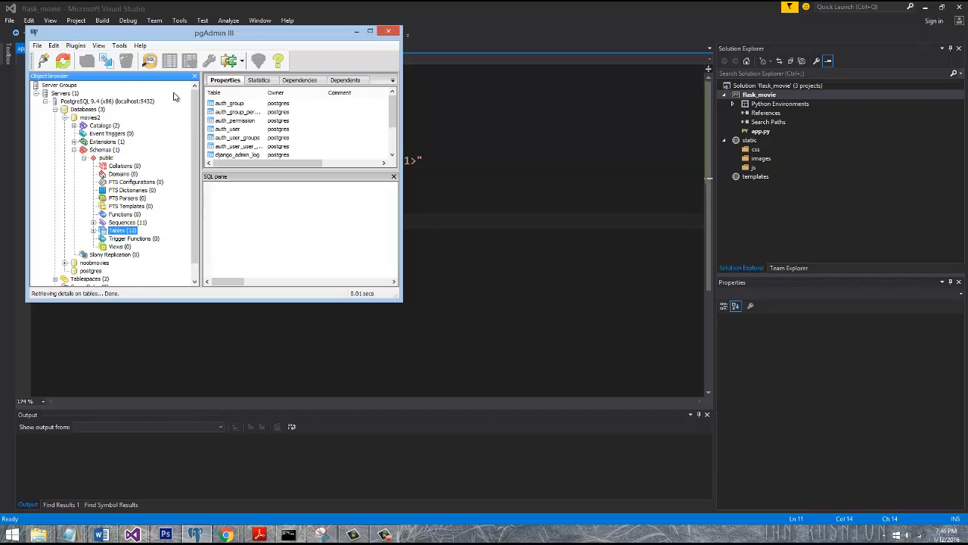
{"action": "mouse_move", "coordinate": [360, 204]}
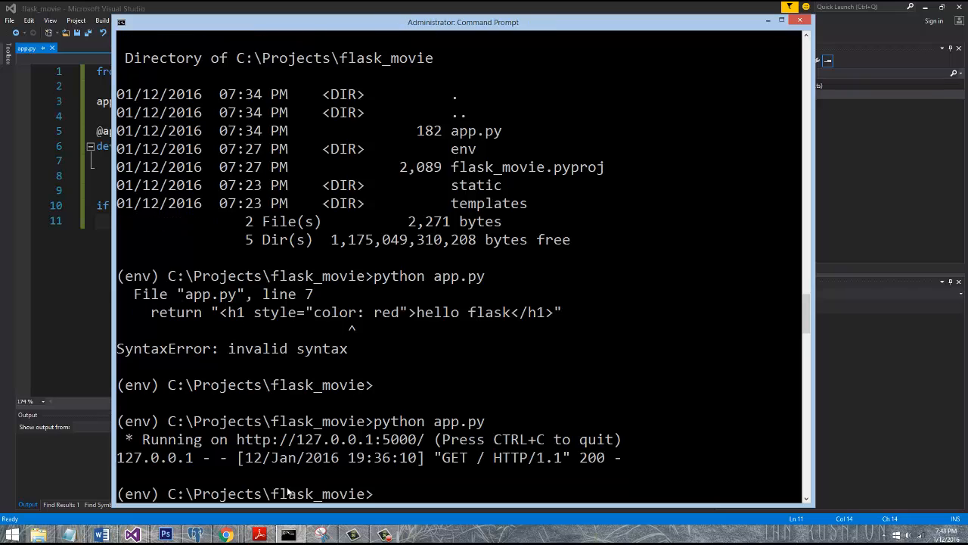
Run 'pip install Flask-SQLAlchemy' in Command Prompt and watch the packages download and build
{"action": "type", "text": "pip install Flask-SQLAlchemy"}
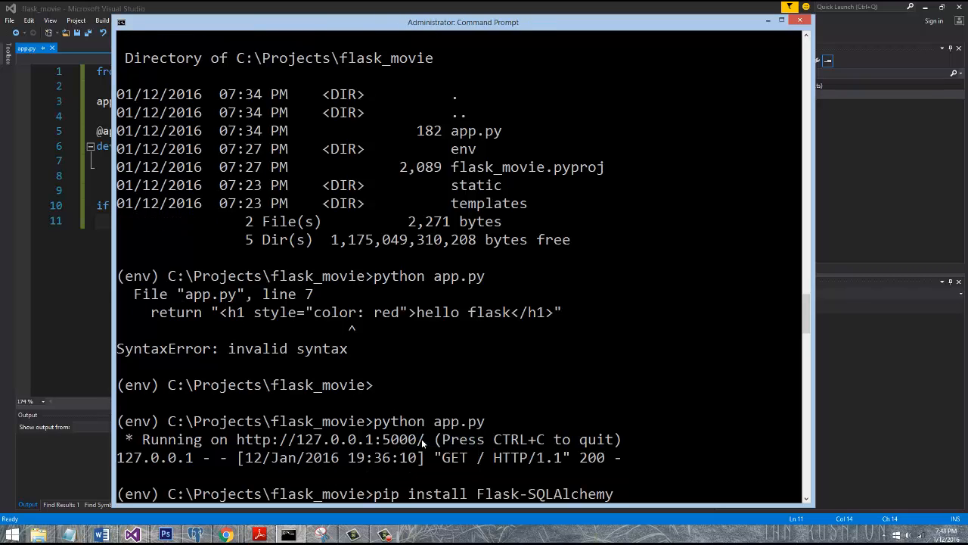
{"action": "mouse_move", "coordinate": [483, 484]}
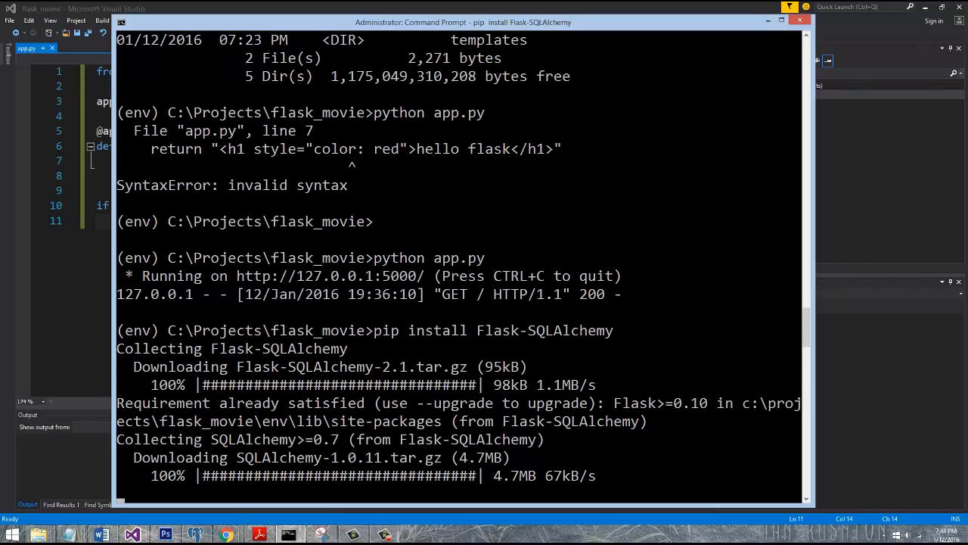
{"action": "scroll", "scroll_direction": "down", "scroll_amount": 3}
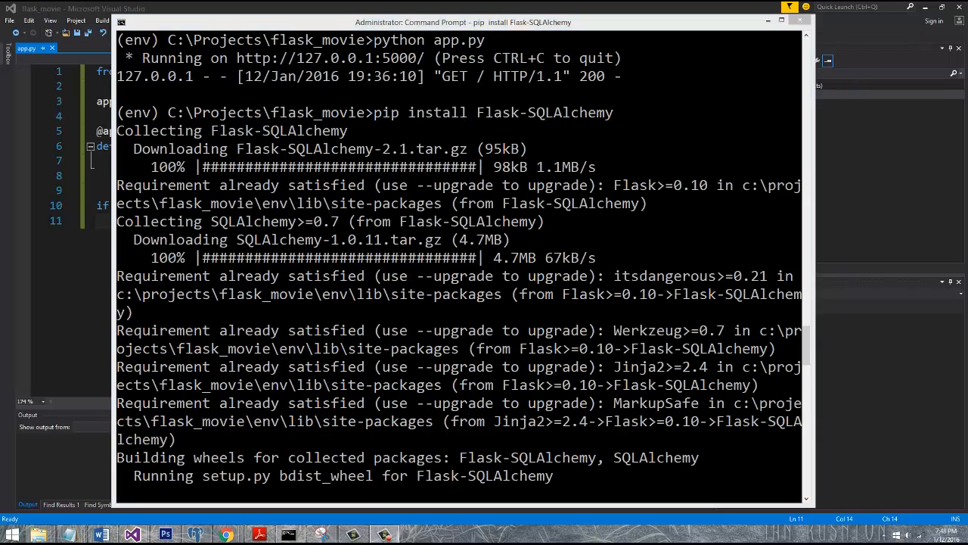
{"action": "scroll", "scroll_direction": "down", "scroll_amount": 3}
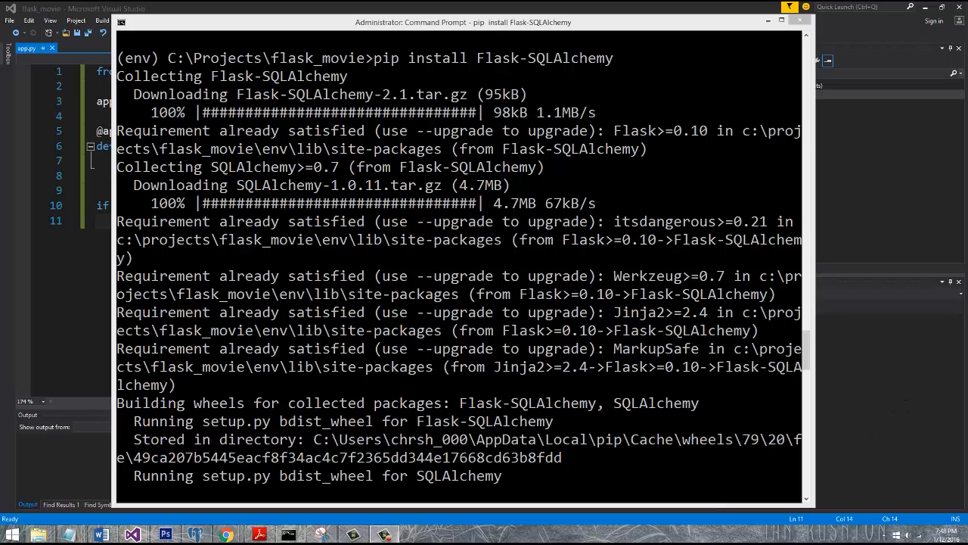
{"action": "scroll", "scroll_direction": "down", "scroll_amount": 3}
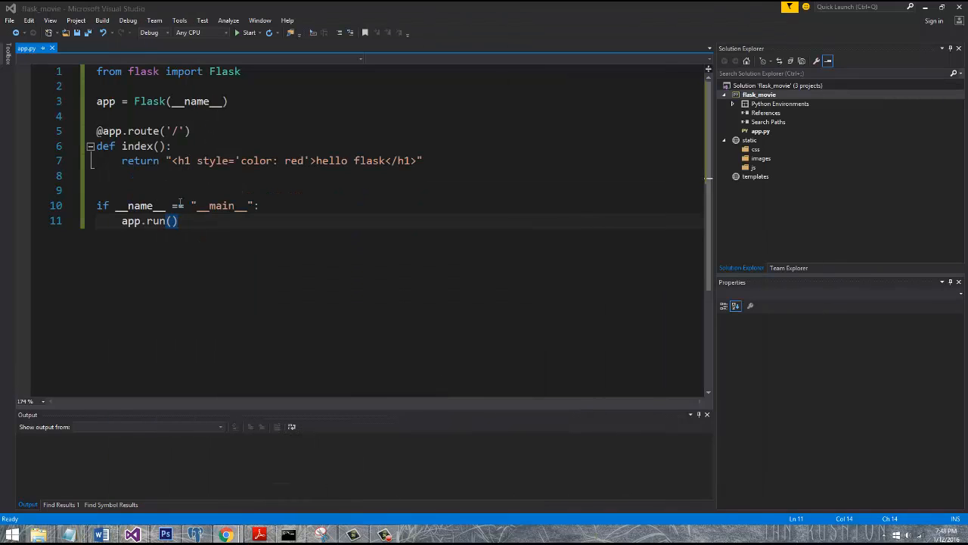
Add 'from flask_sqlalchemy import SQLAlchemy' as a new import line in app.py
{"action": "left_click", "coordinate": [242, 71]}
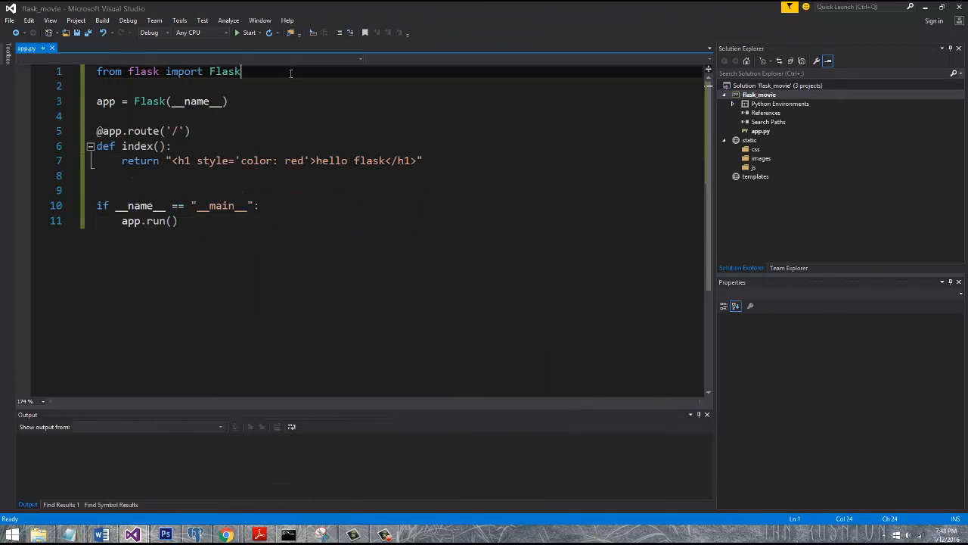
{"action": "type", "text": "from flask_sqlalchemy import SQLAlchemy"}
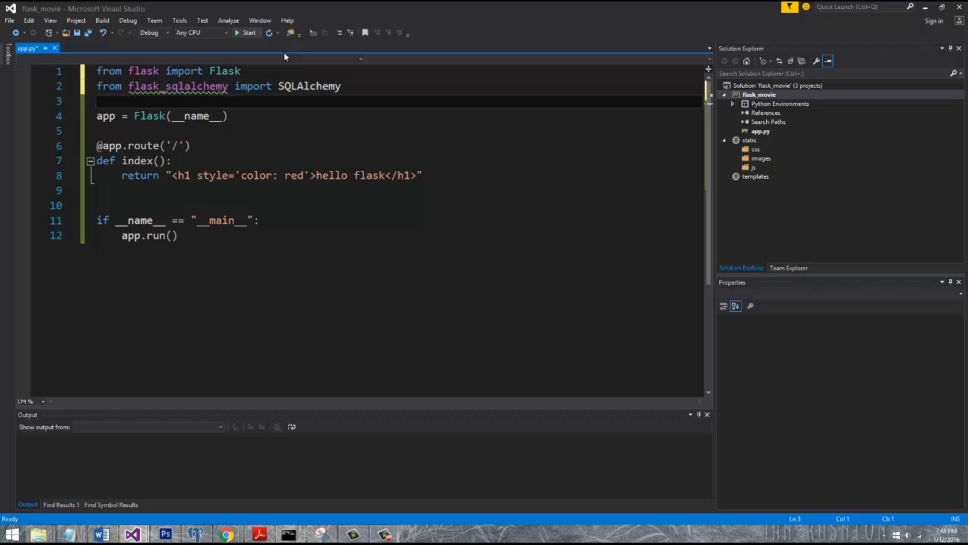
{"action": "key", "text": "Return"}
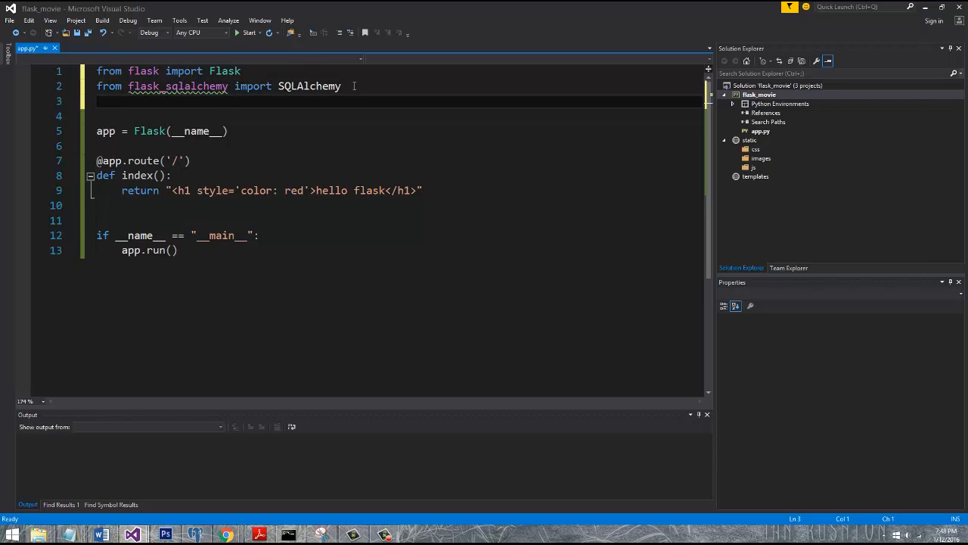
Create 'db = SQLAlchemy(app)' placed below the 'app = Flask(__name__)' line
{"action": "type", "text": "db"}
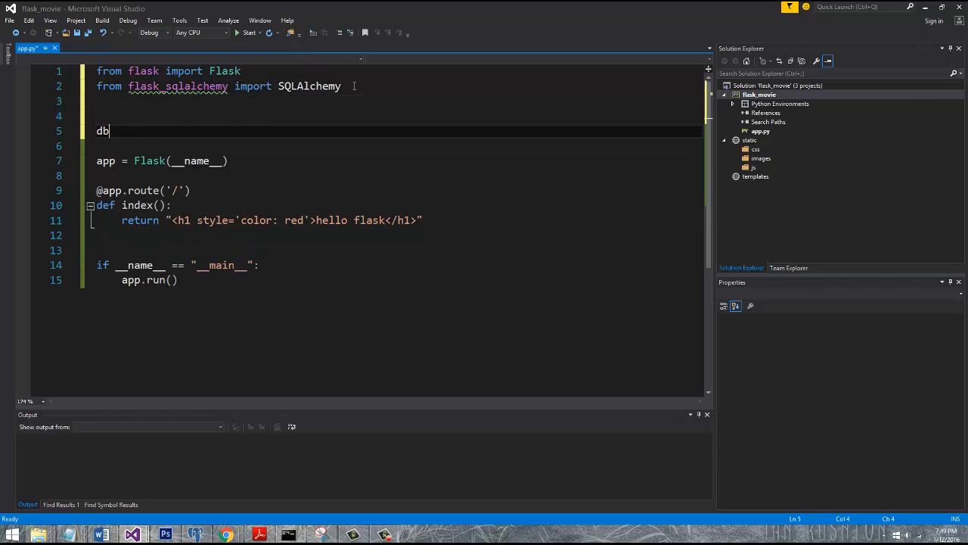
{"action": "type", "text": "= SQLAlchemy"}
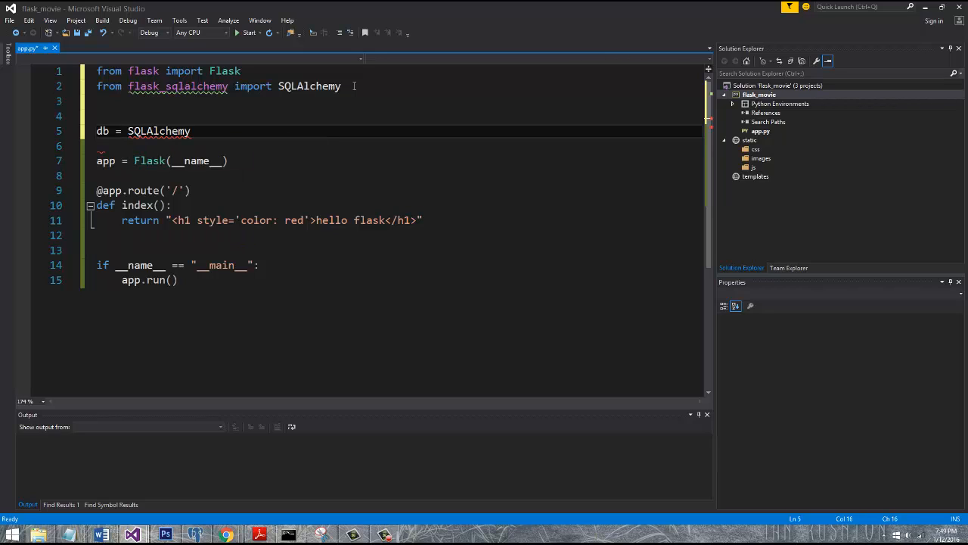
{"action": "type", "text": "()"}
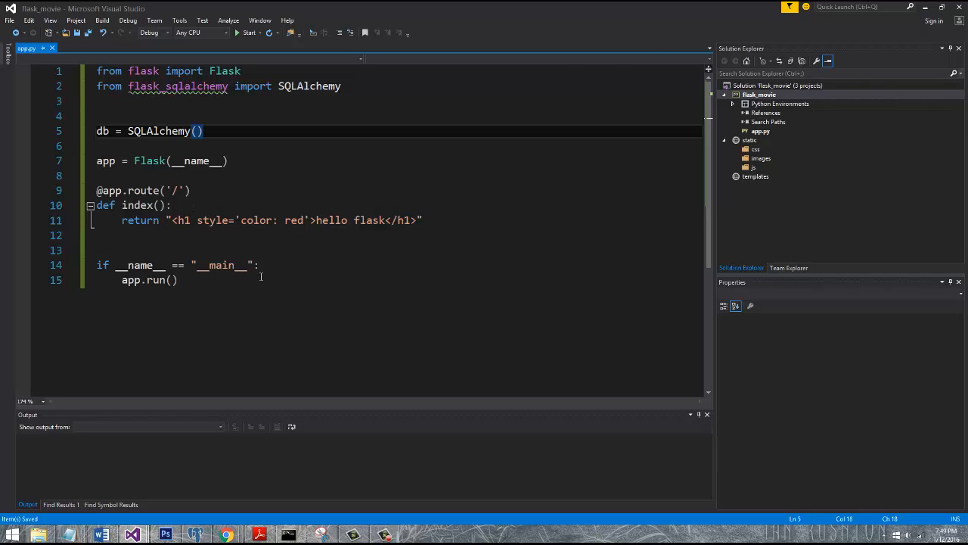
{"action": "mouse_move", "coordinate": [311, 278]}
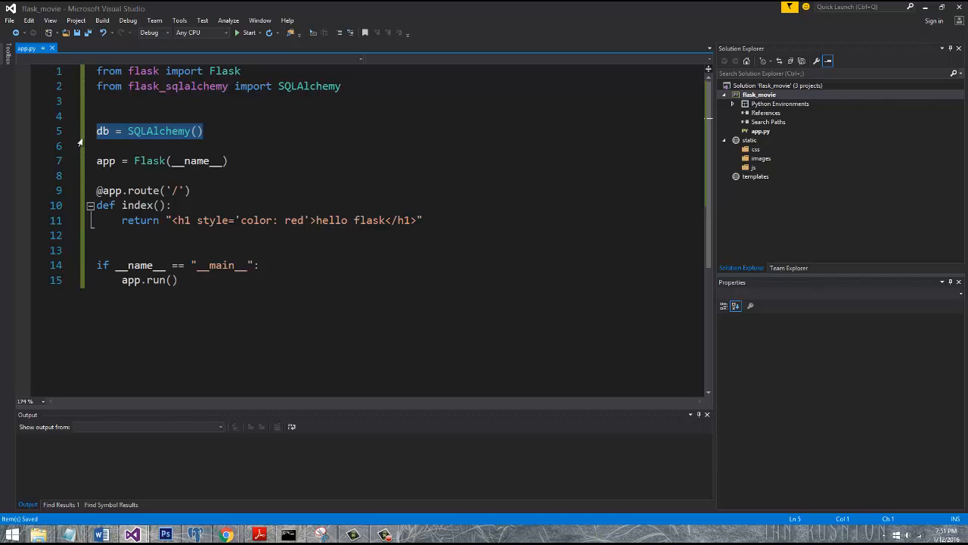
{"action": "key", "text": "Delete"}
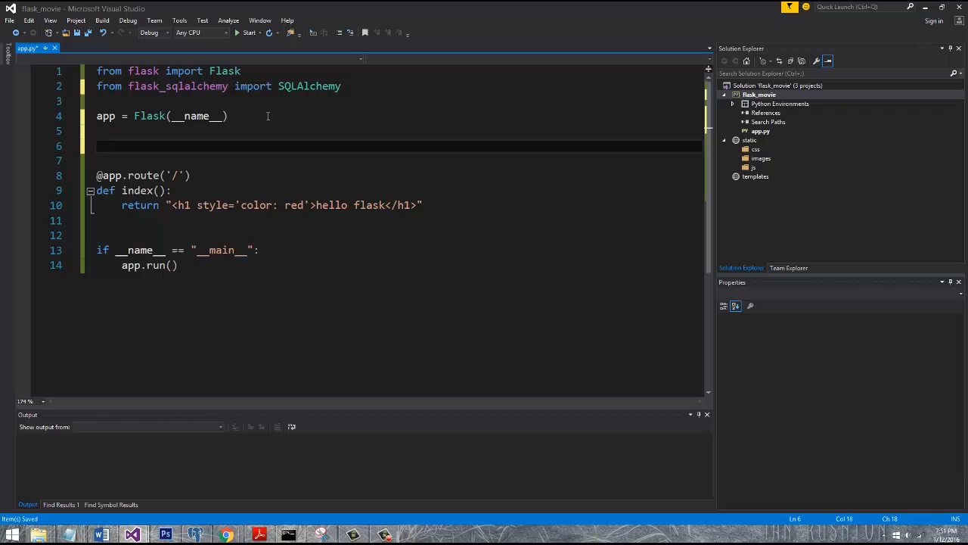
{"action": "type", "text": "db = SQLAlchemy(a"}
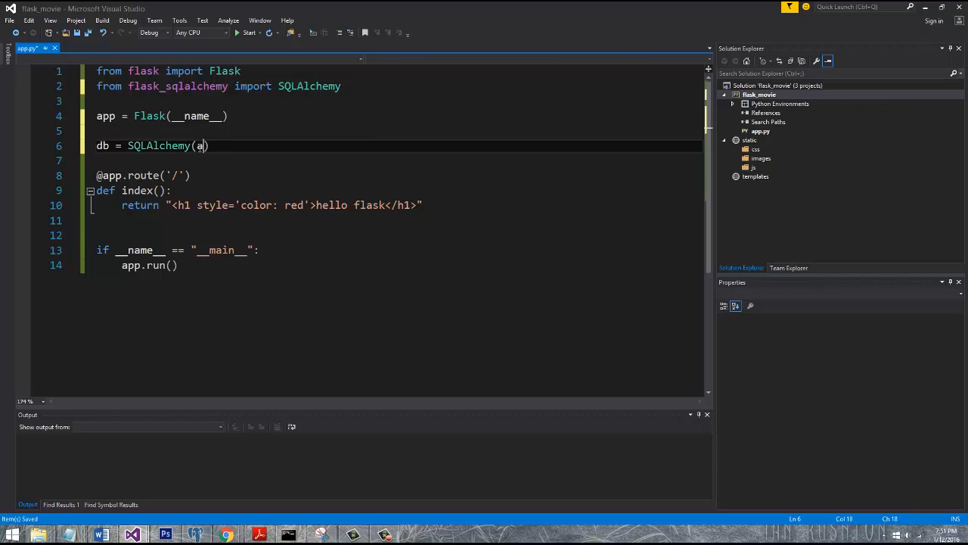
{"action": "type", "text": "pp"}
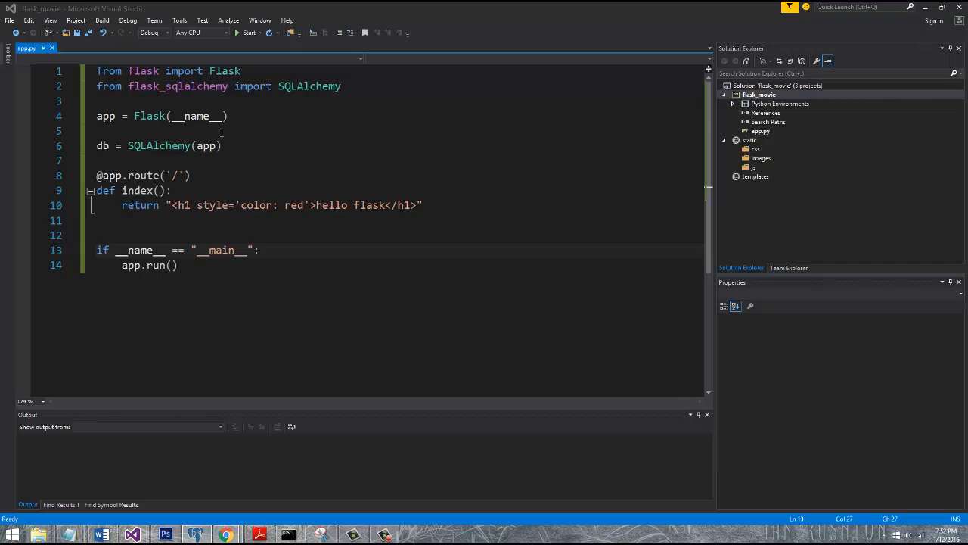
{"action": "type", "text": "app.config['SQLALCHEMY_DATABASE_URI'] = 'sqlite:////tmp/test.db'"}
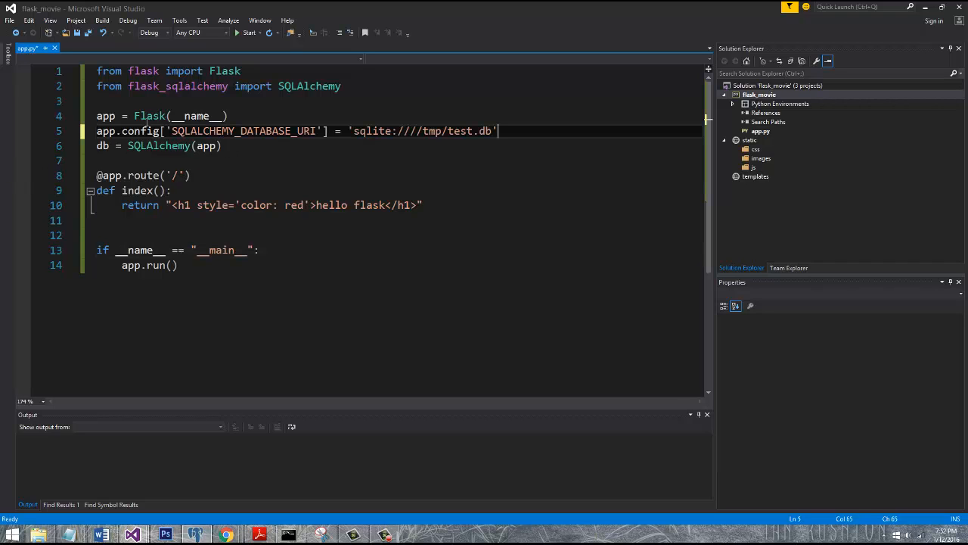
{"action": "mouse_move", "coordinate": [248, 130]}
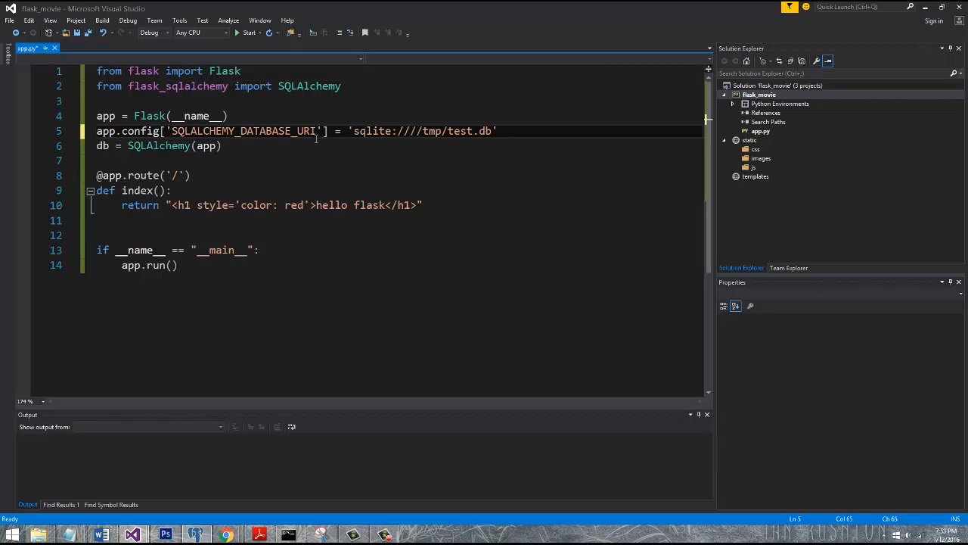
{"action": "mouse_move", "coordinate": [317, 130]}
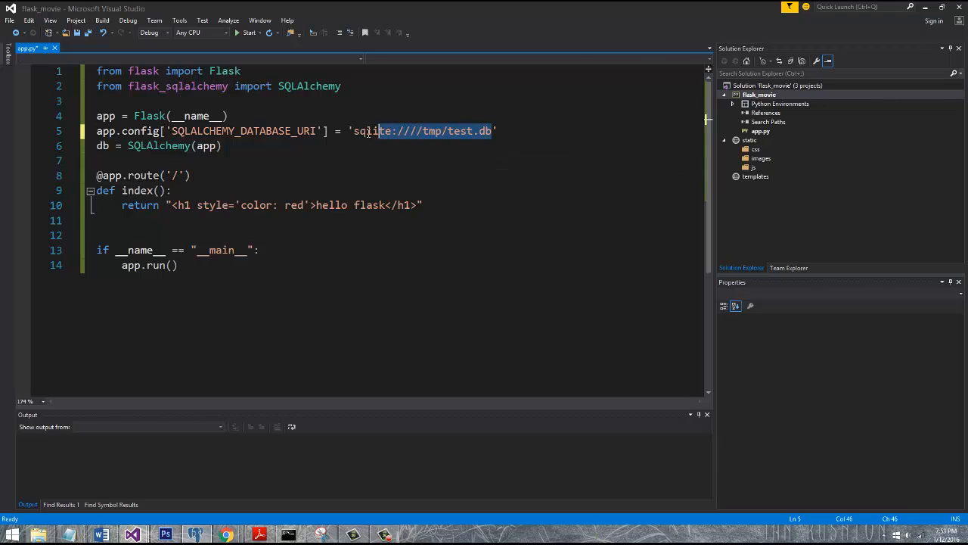
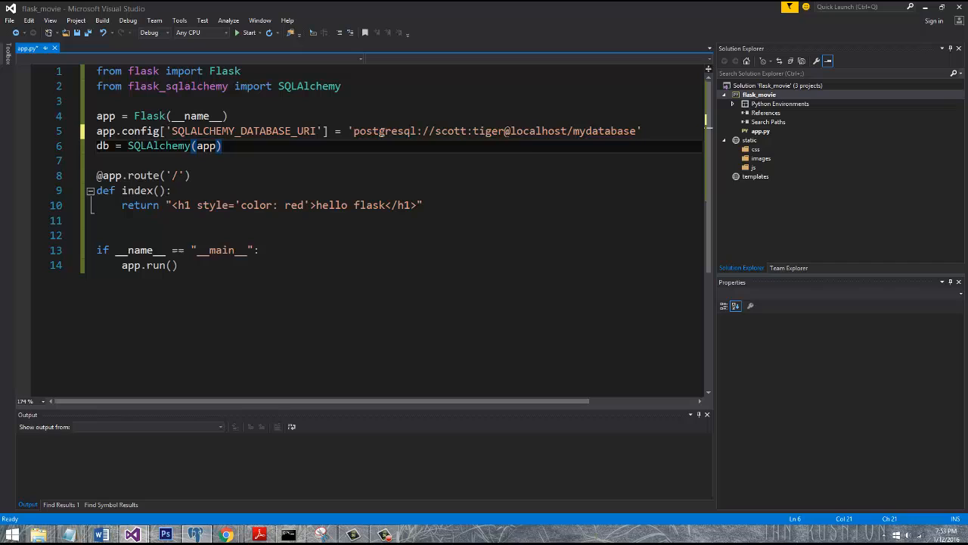
{"action": "double_click", "coordinate": [375, 130]}
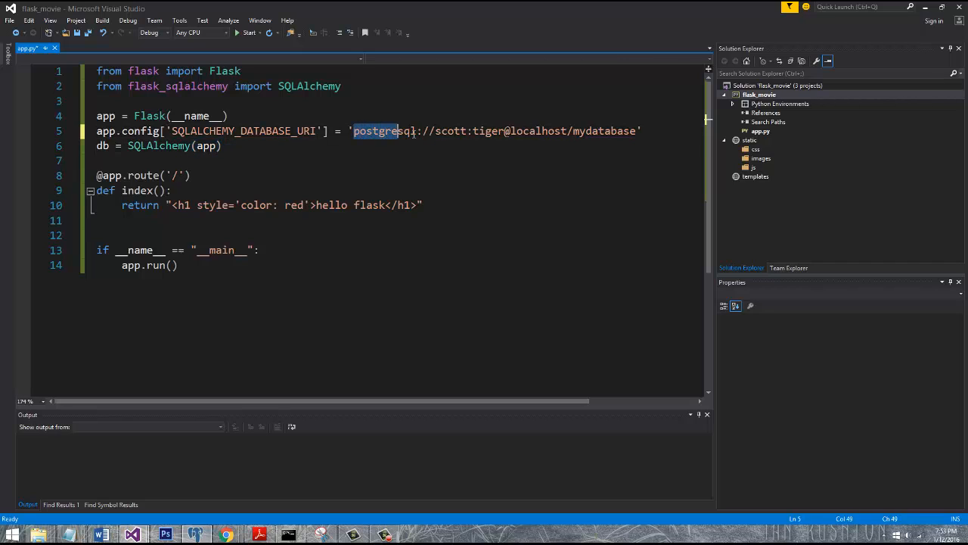
{"action": "double_click", "coordinate": [451, 131]}
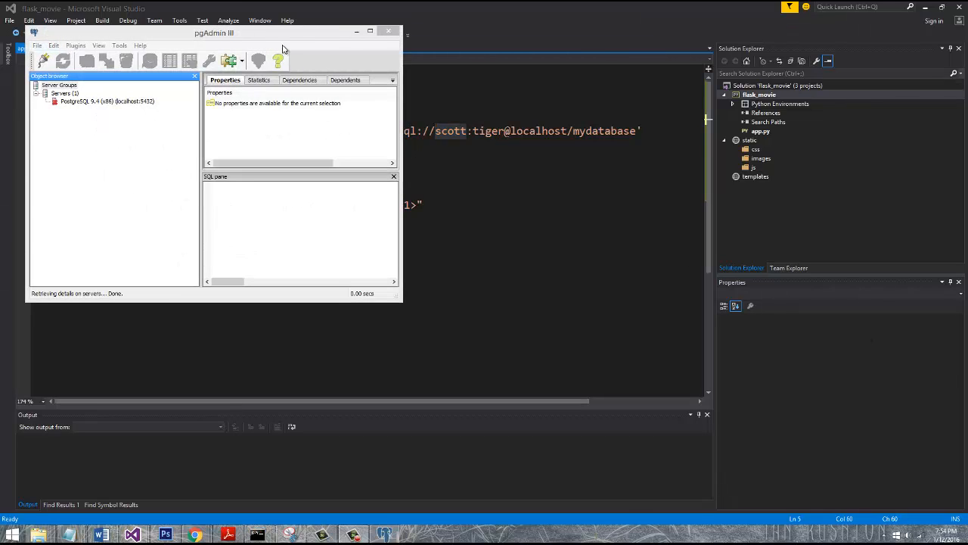
Connect to the local PostgreSQL server in pgAdmin, confirming the postgres password
{"action": "left_click_drag", "start_coordinate": [215, 33], "coordinate": [432, 123]}
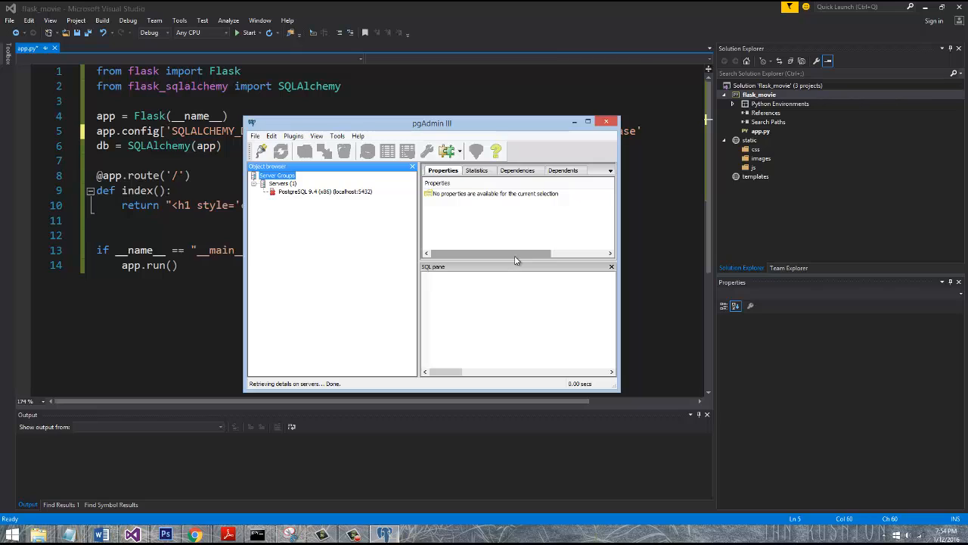
{"action": "left_click", "coordinate": [263, 183]}
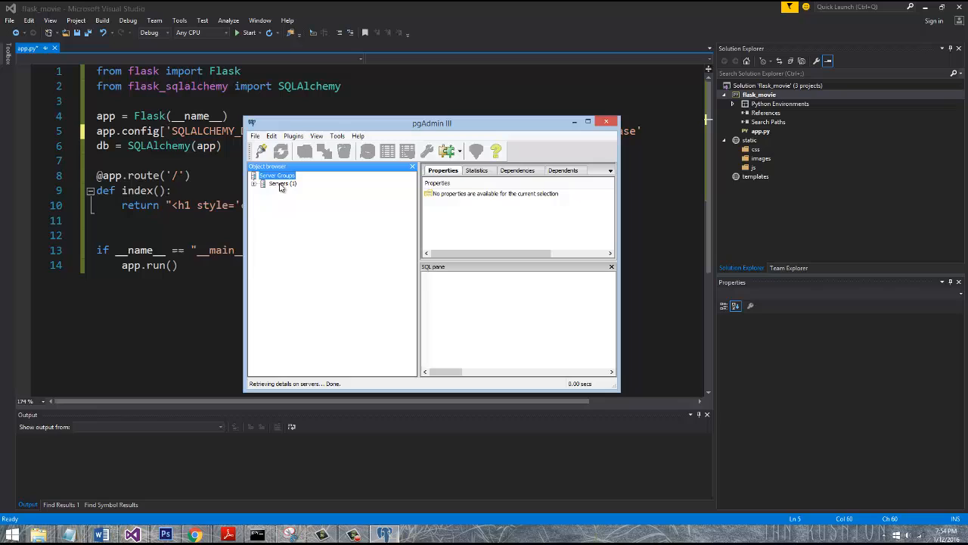
{"action": "left_click", "coordinate": [281, 183]}
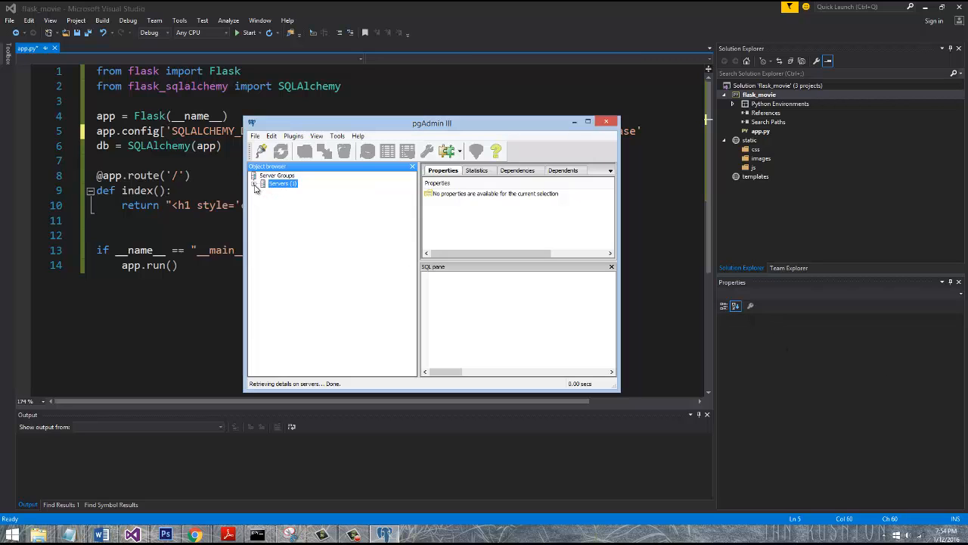
{"action": "double_click", "coordinate": [281, 184]}
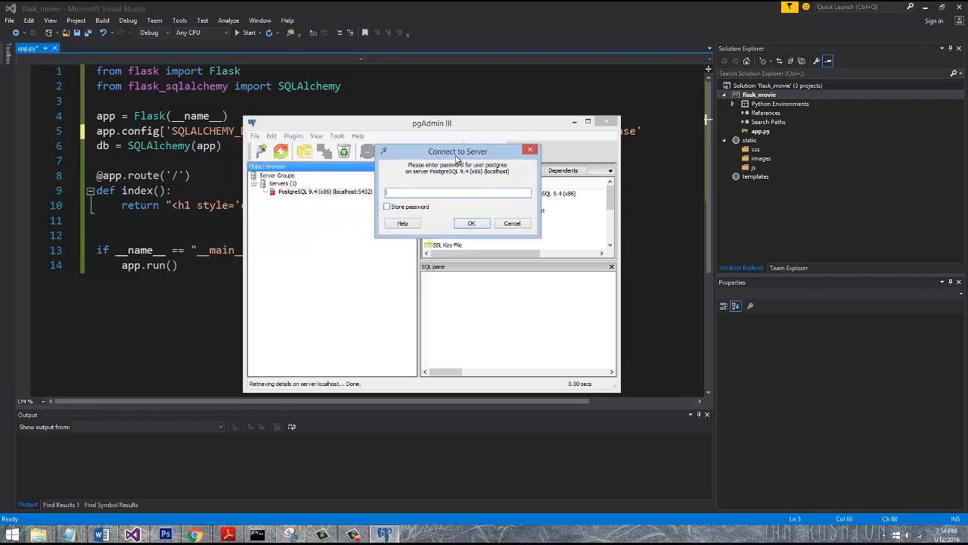
{"action": "mouse_move", "coordinate": [417, 191]}
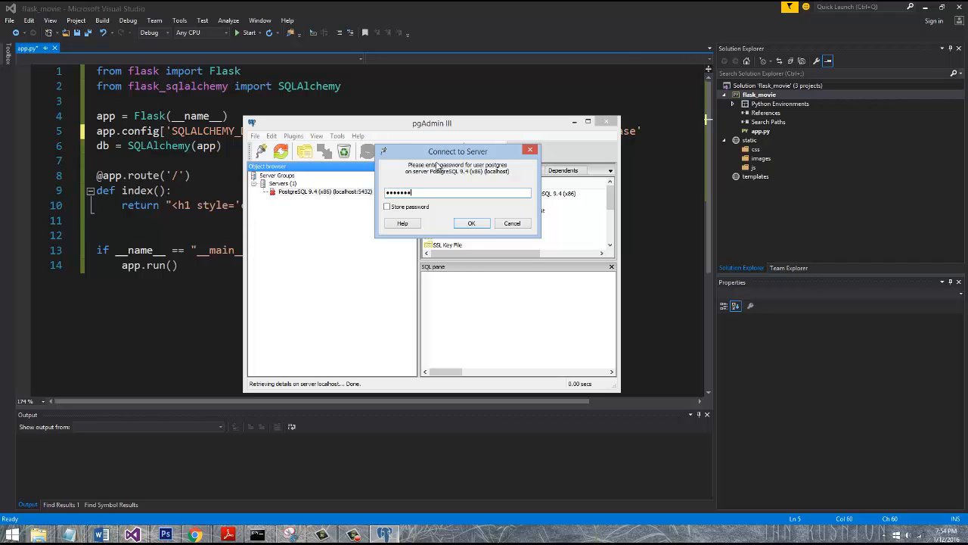
{"action": "left_click", "coordinate": [471, 222]}
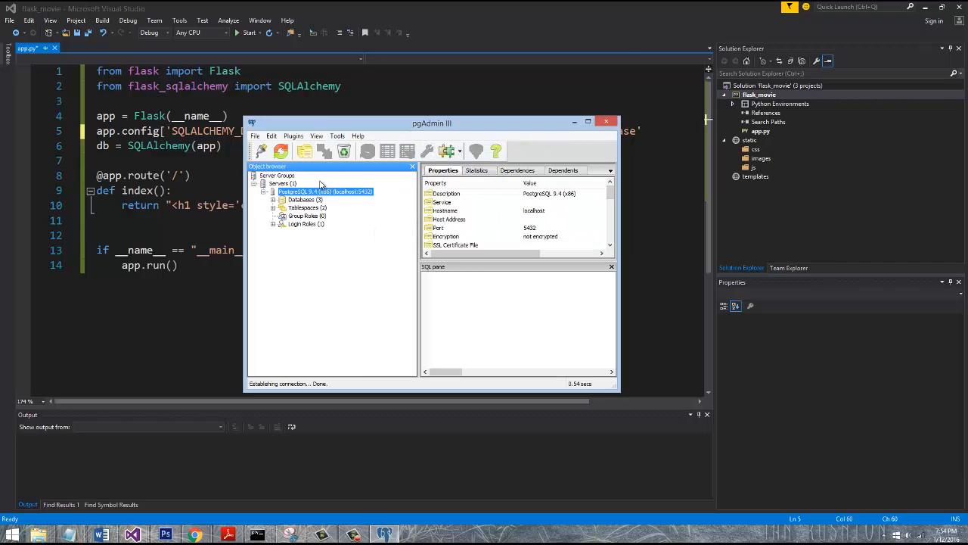
Expand the Databases list and begin creating a new database
{"action": "left_click", "coordinate": [273, 200]}
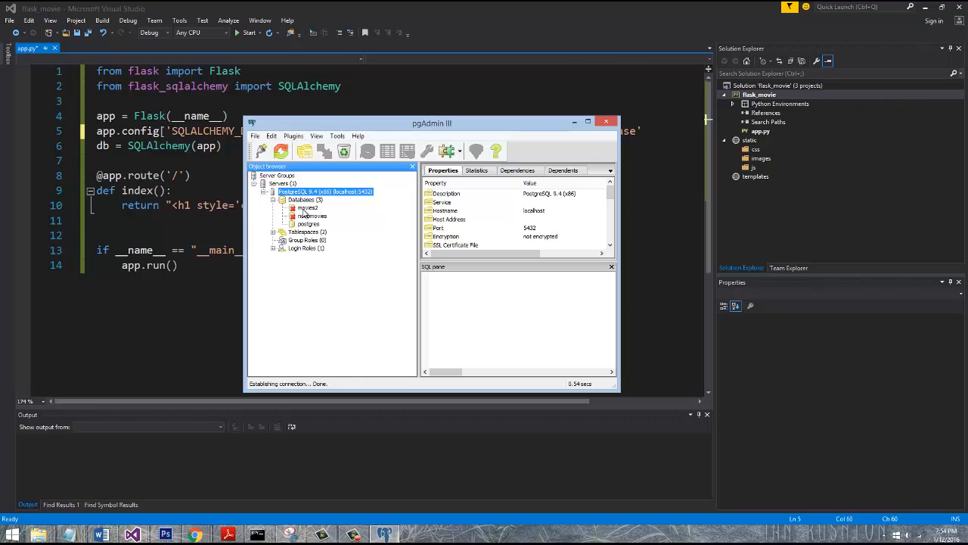
{"action": "left_click", "coordinate": [301, 200]}
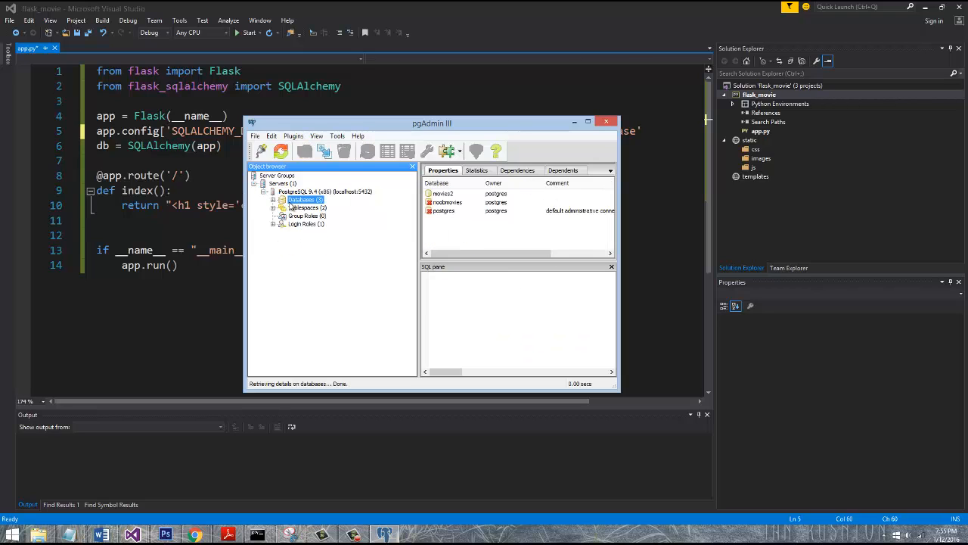
{"action": "left_click", "coordinate": [274, 200]}
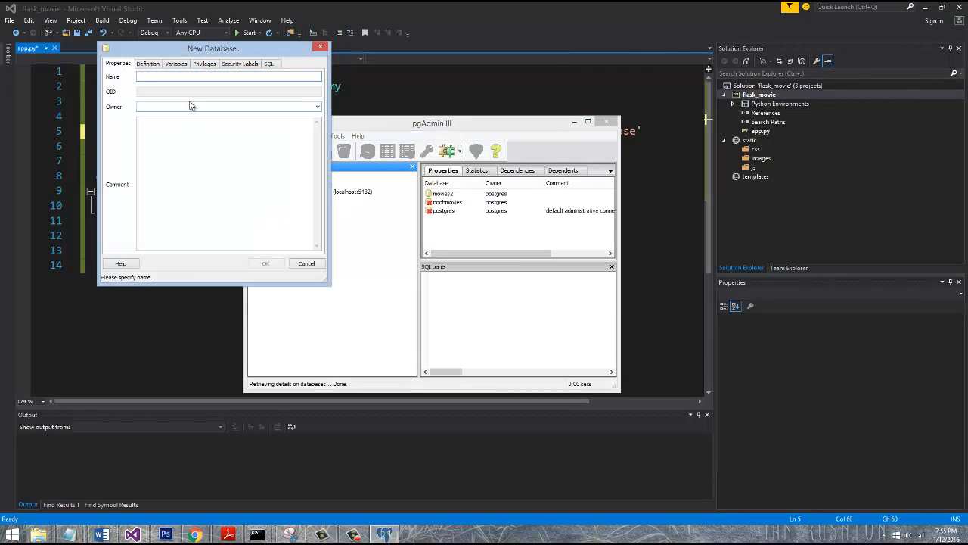
Name the new database flaskmovie and create it on the local server
{"action": "type", "text": "flaskmovie"}
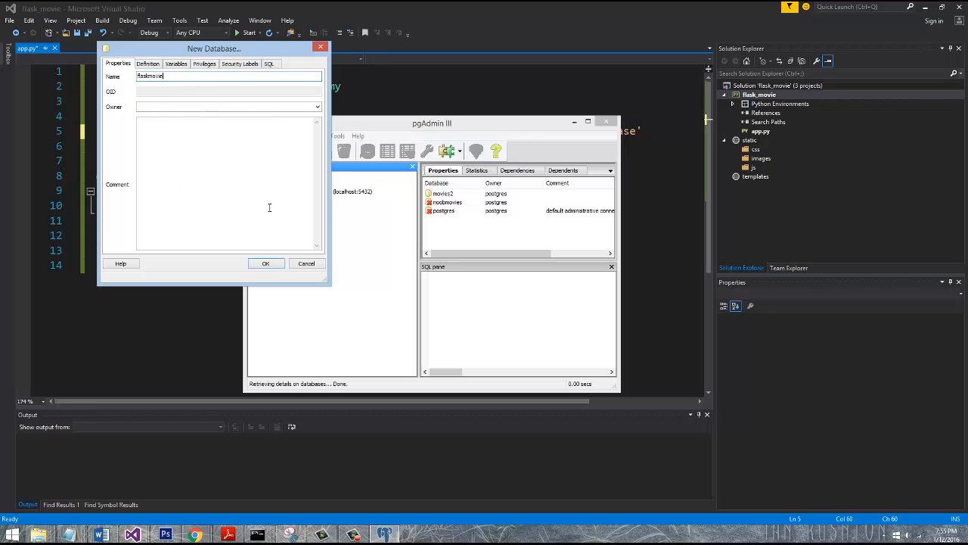
{"action": "mouse_move", "coordinate": [267, 263]}
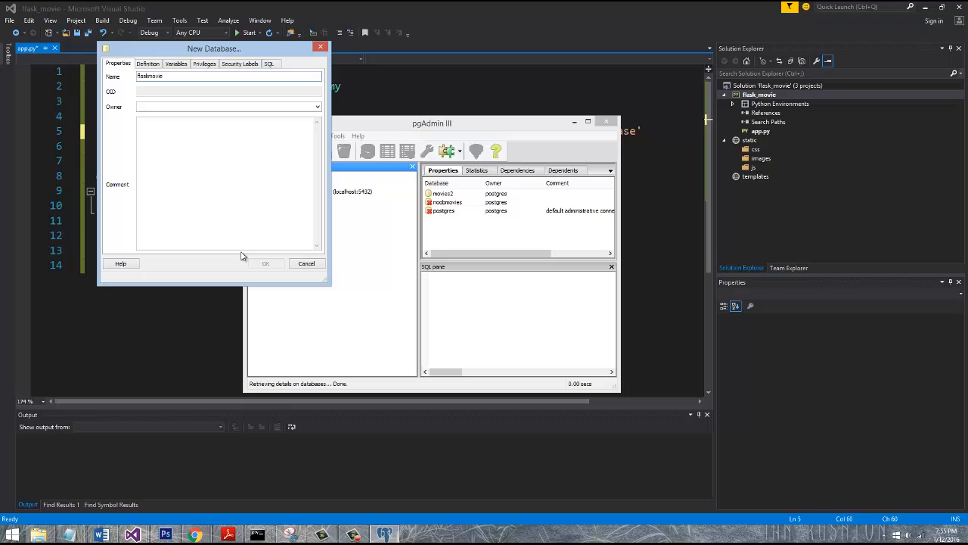
{"action": "mouse_move", "coordinate": [284, 121]}
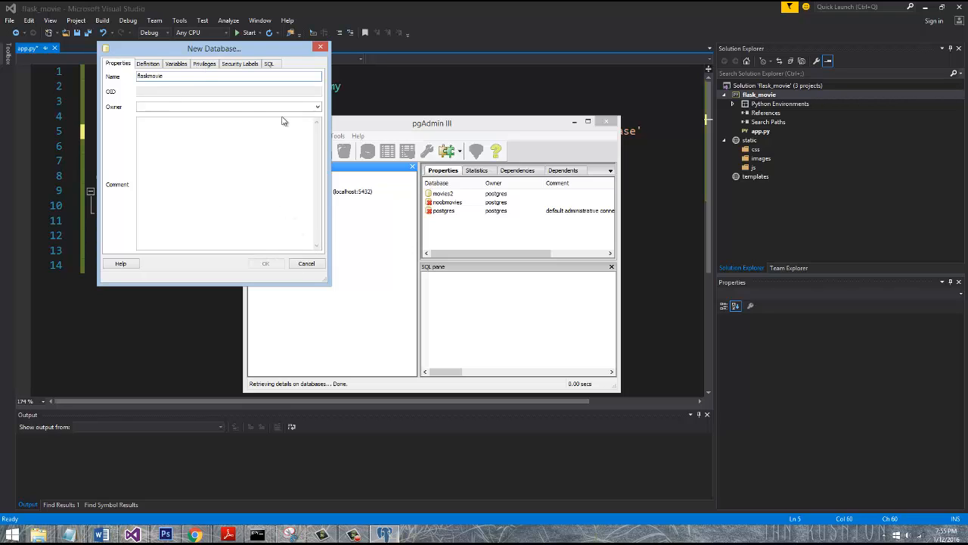
{"action": "mouse_move", "coordinate": [270, 172]}
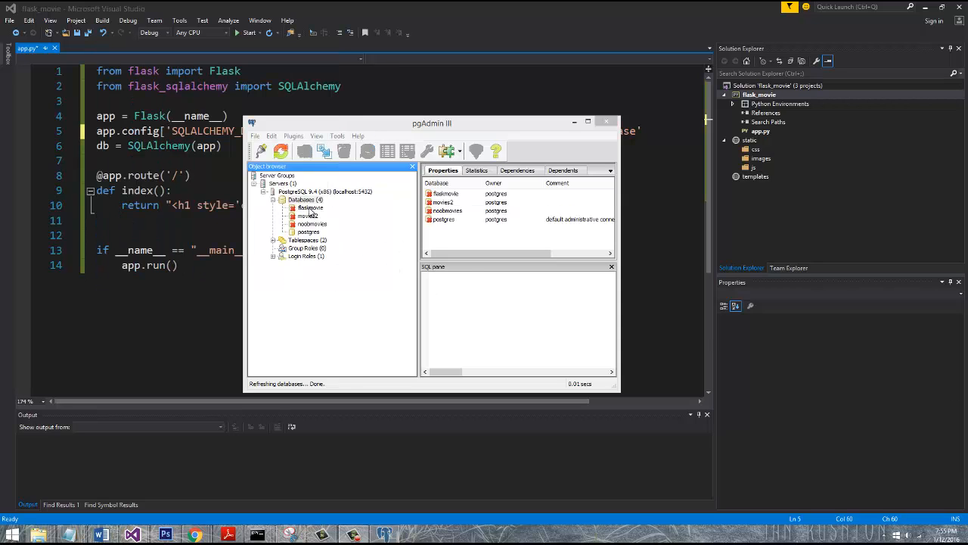
{"action": "left_click", "coordinate": [308, 207]}
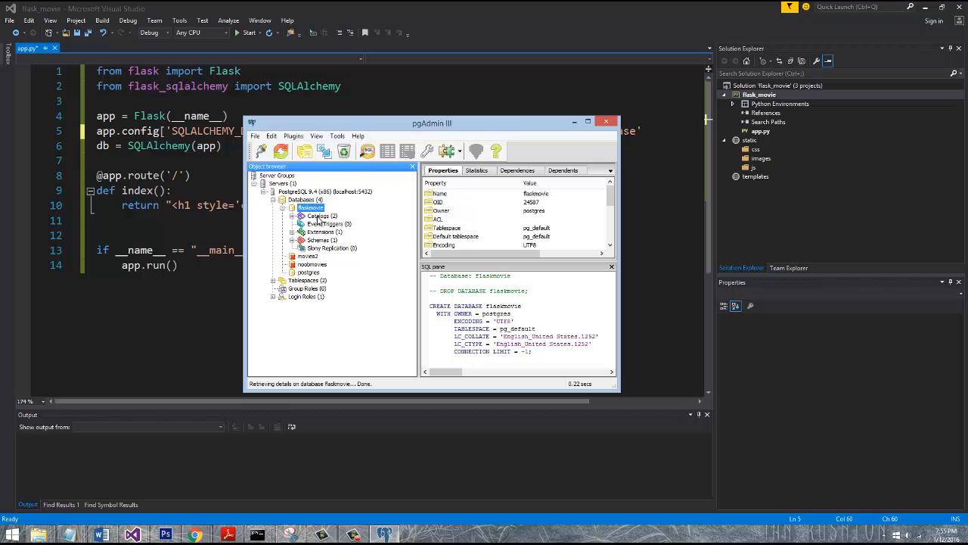
{"action": "left_click", "coordinate": [324, 249]}
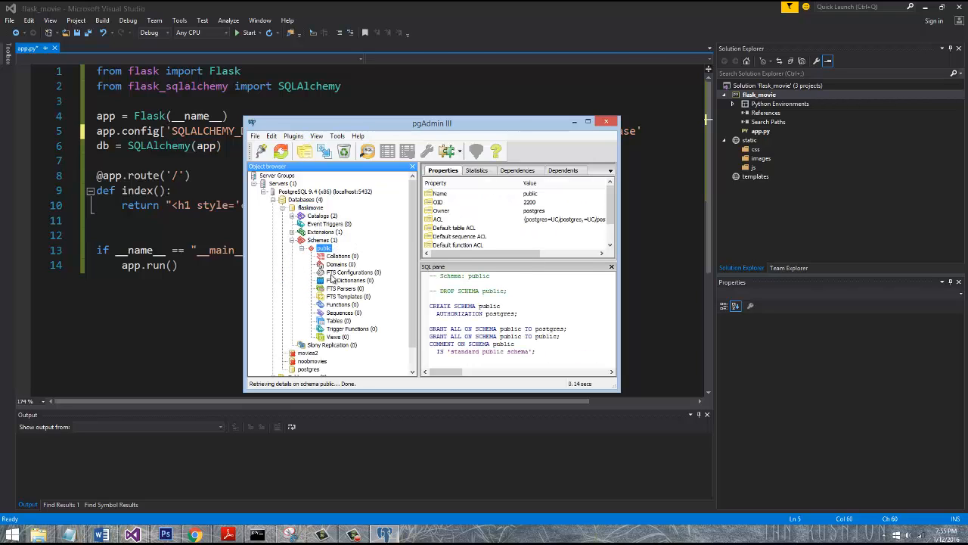
{"action": "left_click", "coordinate": [294, 239]}
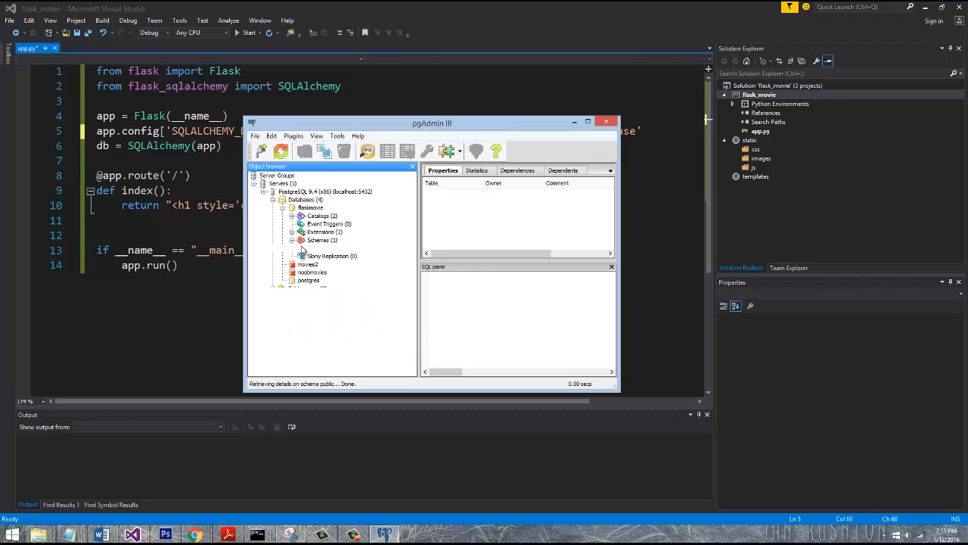
{"action": "left_click", "coordinate": [320, 239]}
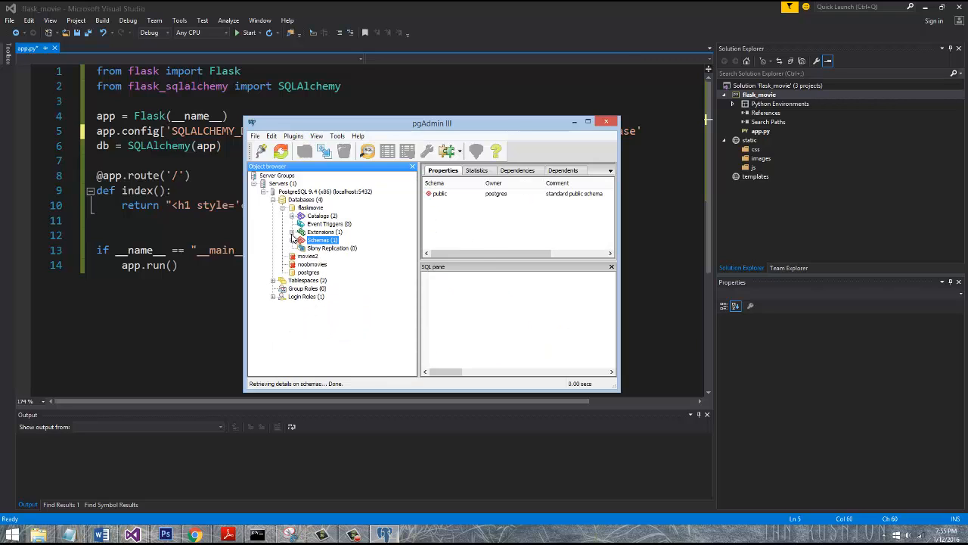
{"action": "left_click", "coordinate": [310, 207]}
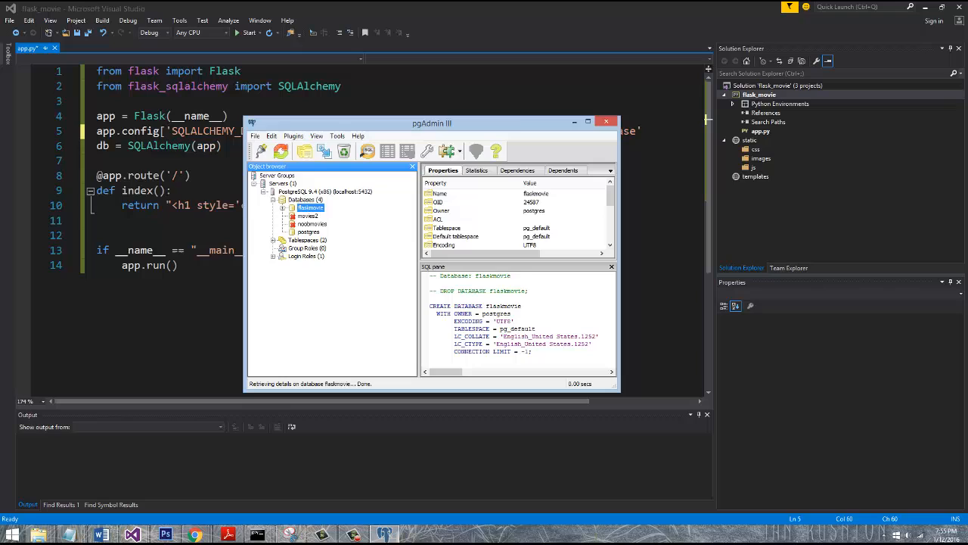
{"action": "left_click", "coordinate": [605, 121]}
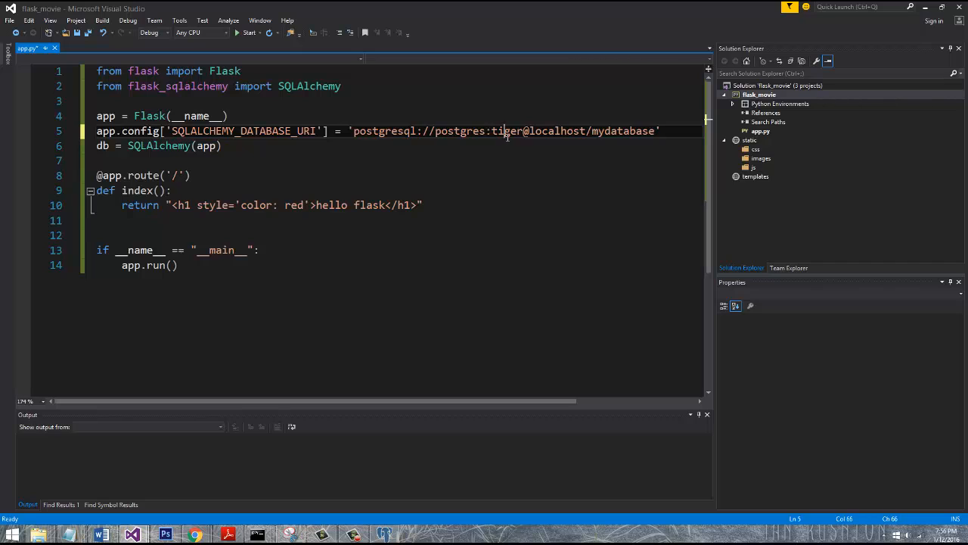
{"action": "type", "text": "password"}
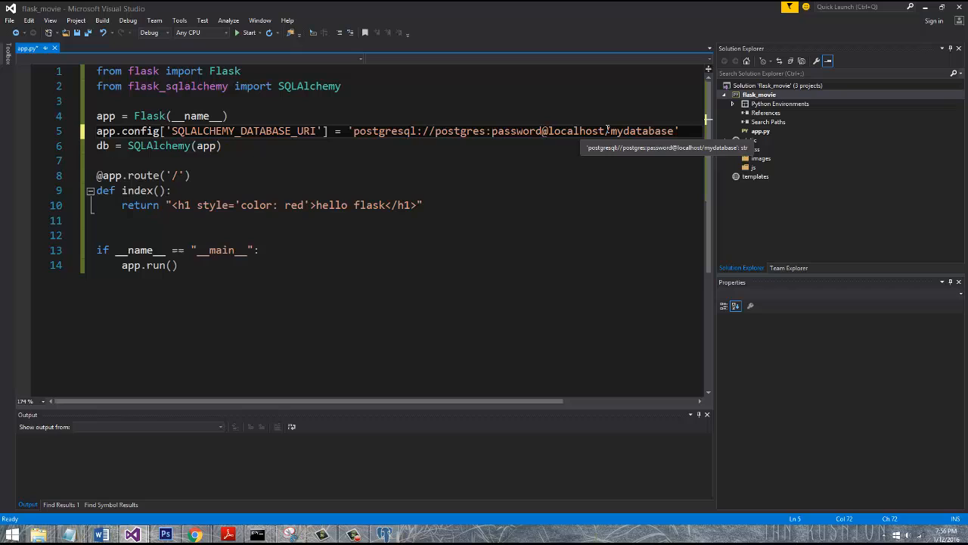
{"action": "double_click", "coordinate": [642, 130]}
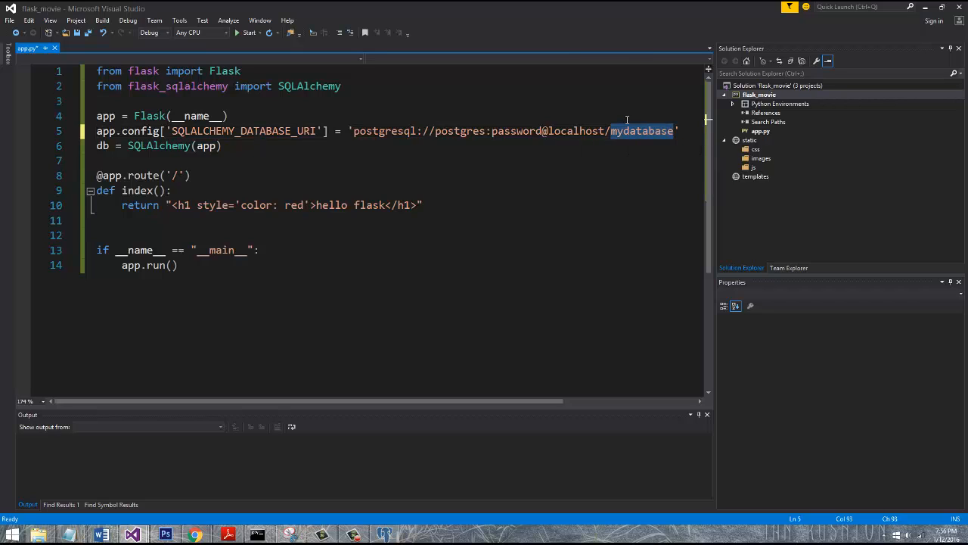
{"action": "type", "text": "flask"}
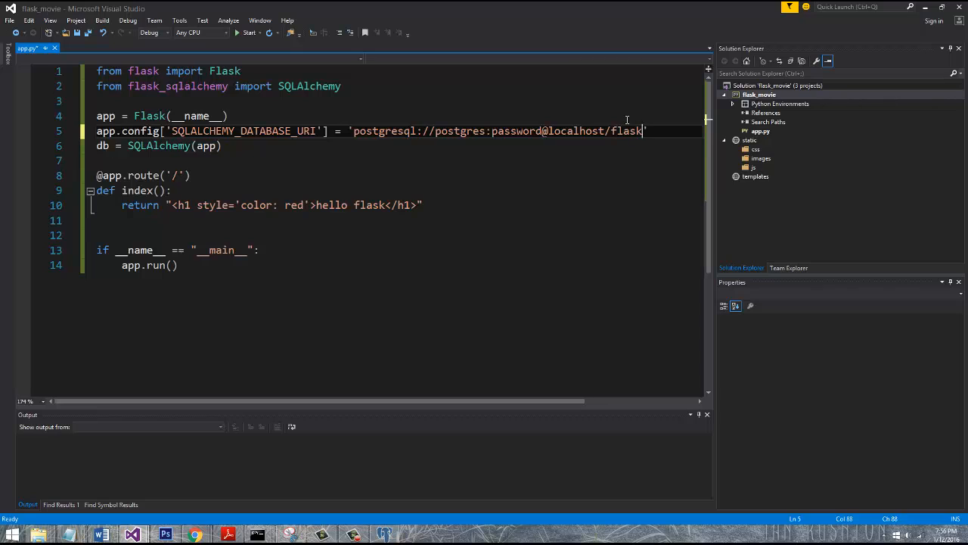
{"action": "type", "text": "movie"}
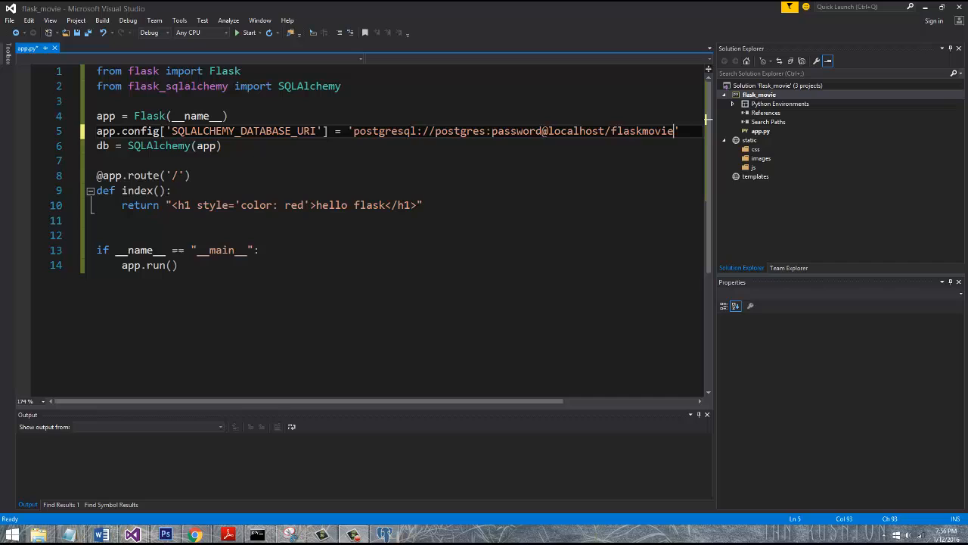
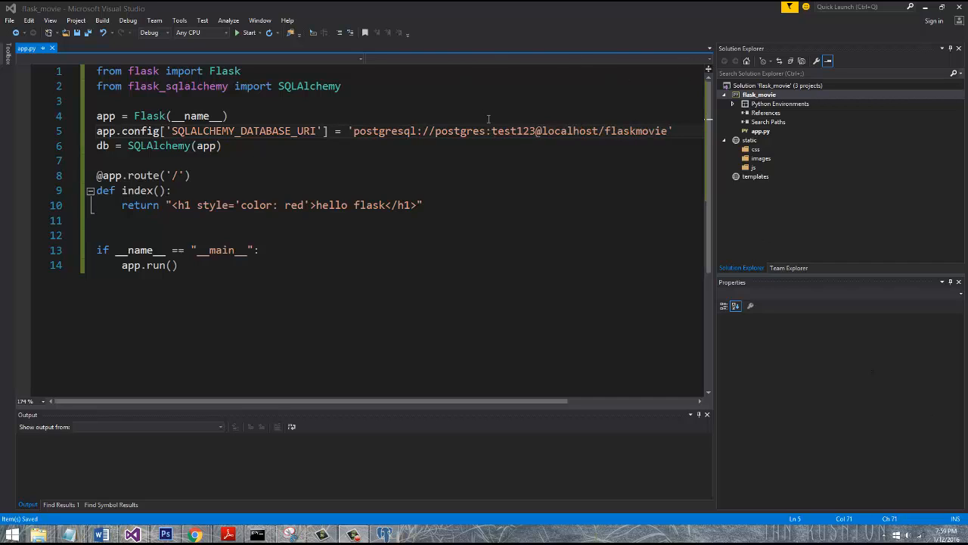
{"action": "mouse_move", "coordinate": [497, 131]}
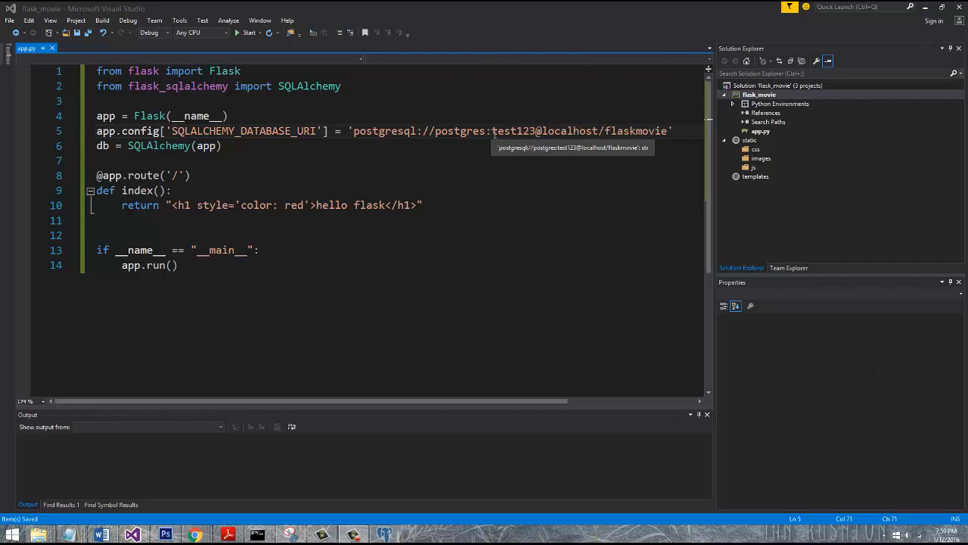
{"action": "double_click", "coordinate": [514, 130]}
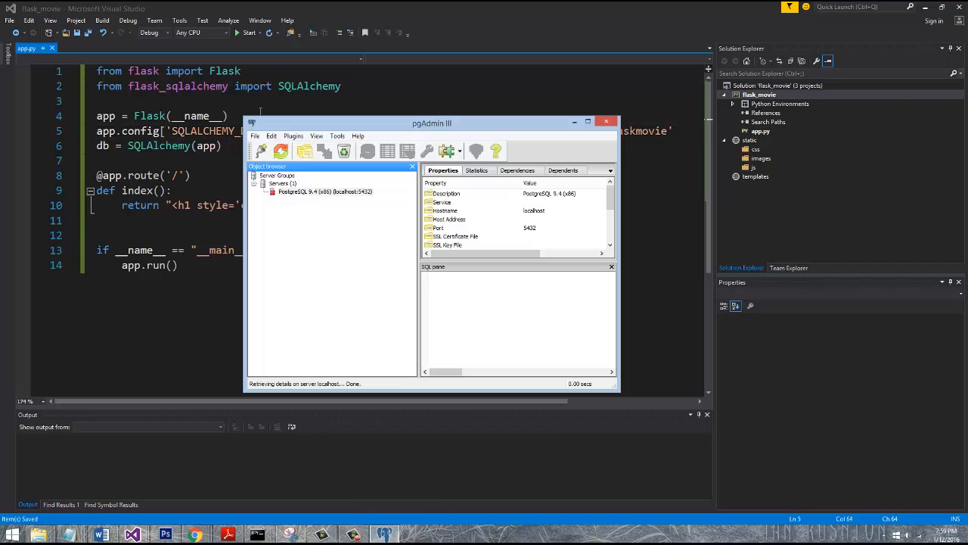
Reconnect to the local PostgreSQL server and minimize pgAdmin to see the code
{"action": "double_click", "coordinate": [325, 190]}
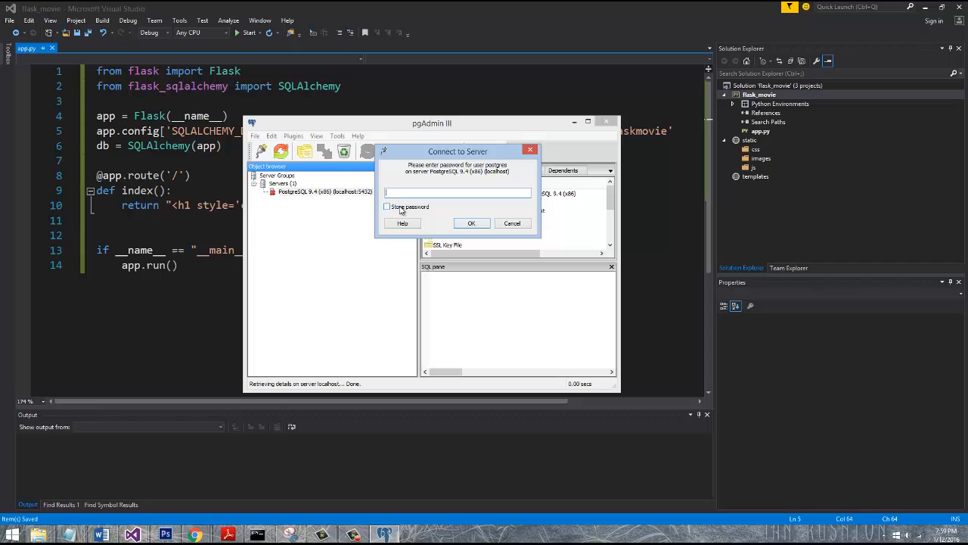
{"action": "left_click", "coordinate": [470, 223]}
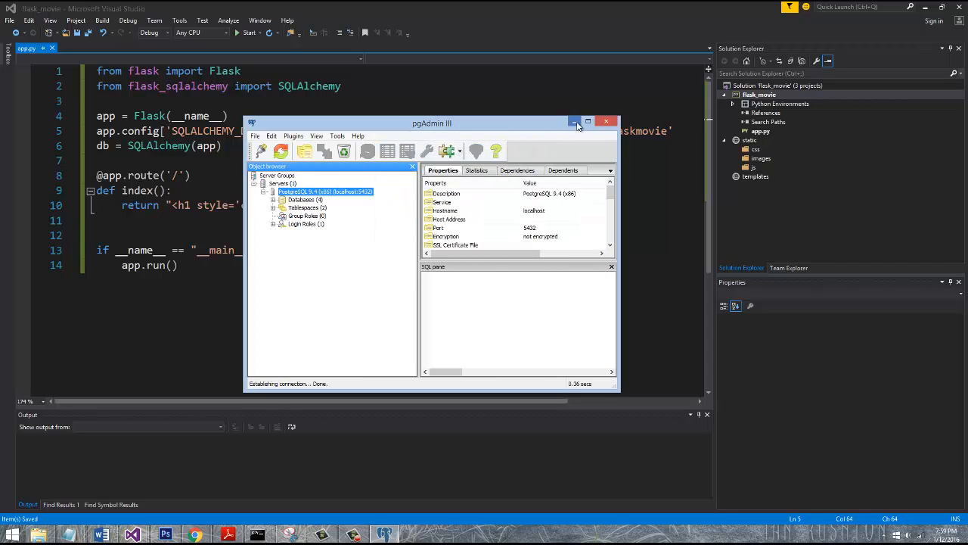
{"action": "left_click", "coordinate": [606, 121]}
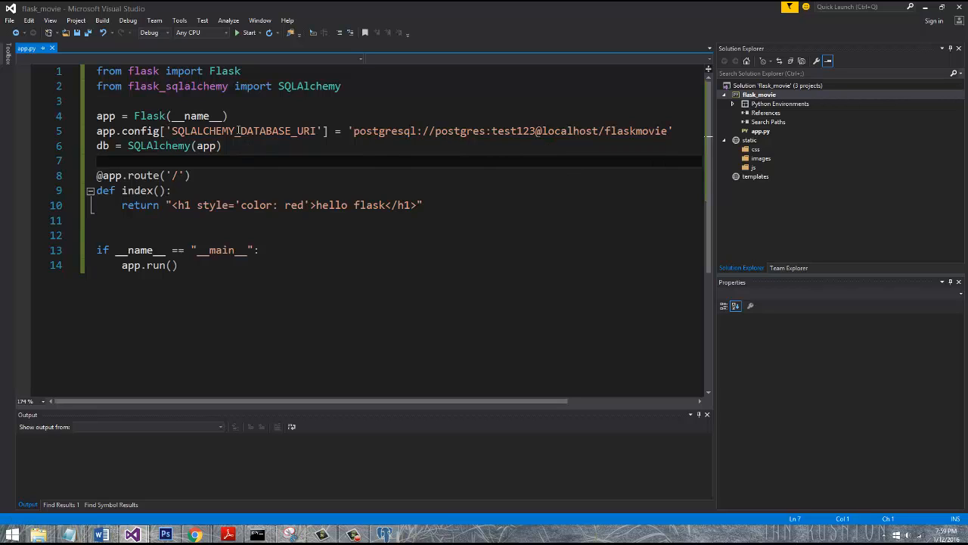
{"action": "key", "text": "ctrl+s"}
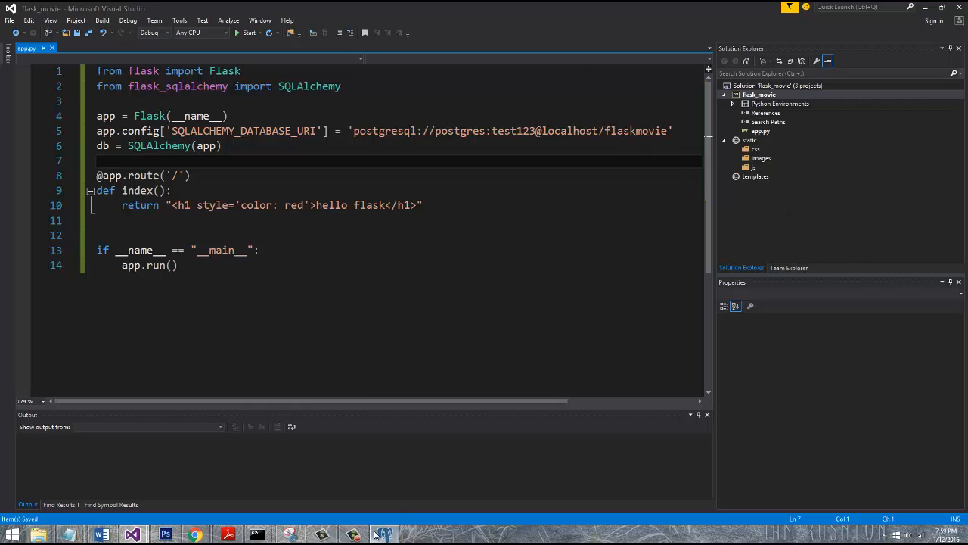
{"action": "left_click", "coordinate": [384, 536]}
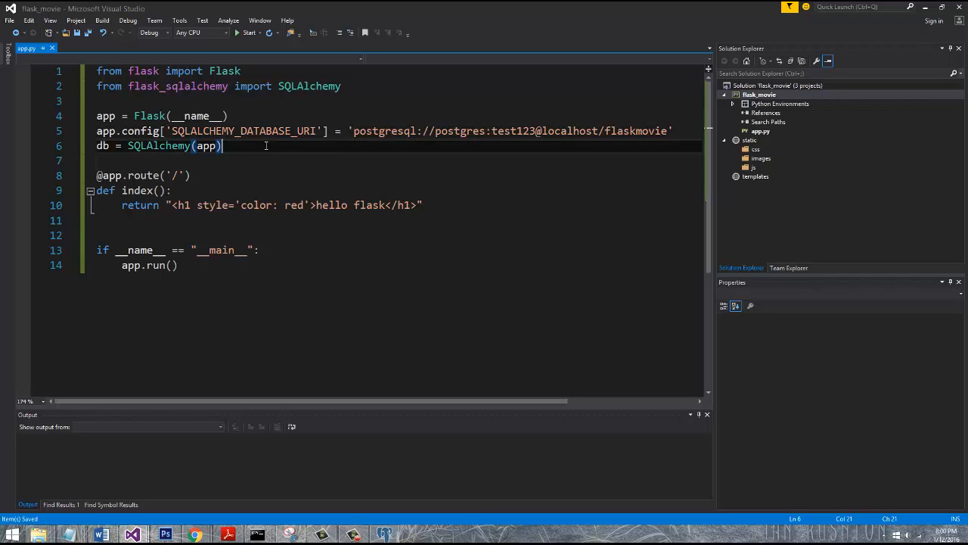
{"action": "key", "text": "enter"}
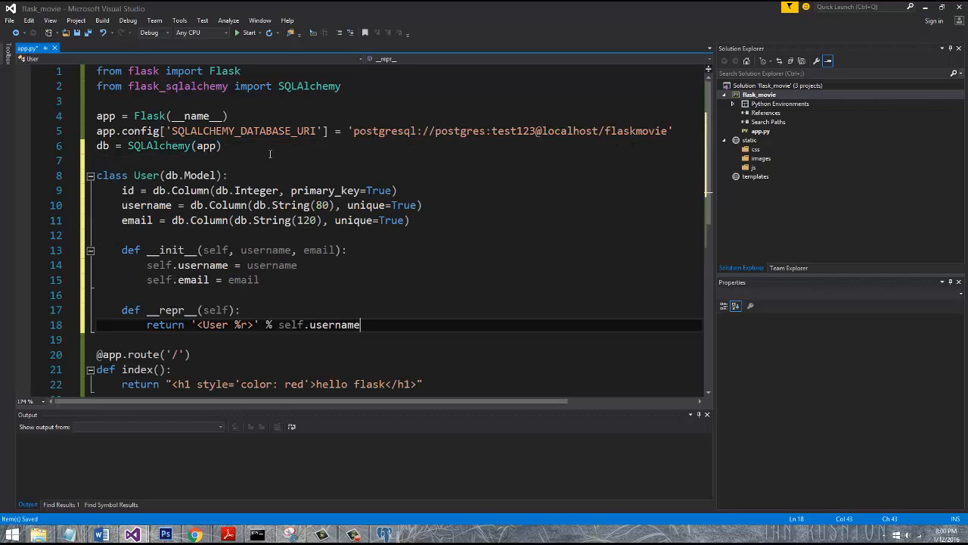
{"action": "mouse_move", "coordinate": [370, 289]}
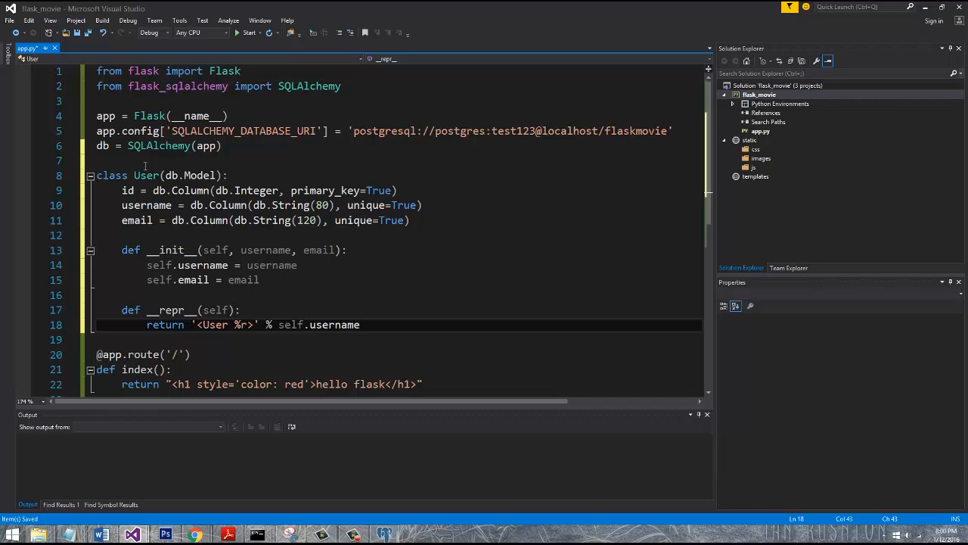
{"action": "double_click", "coordinate": [146, 175]}
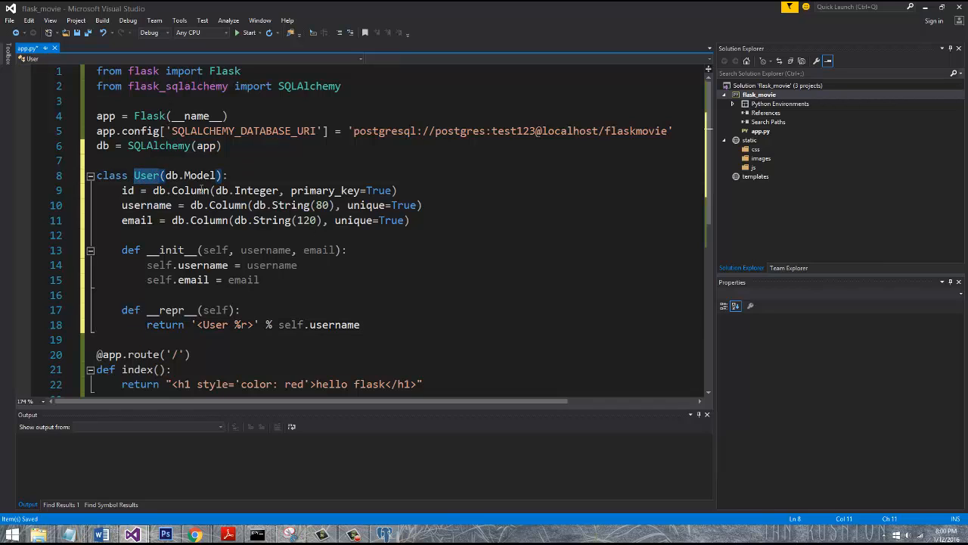
{"action": "mouse_move", "coordinate": [218, 206]}
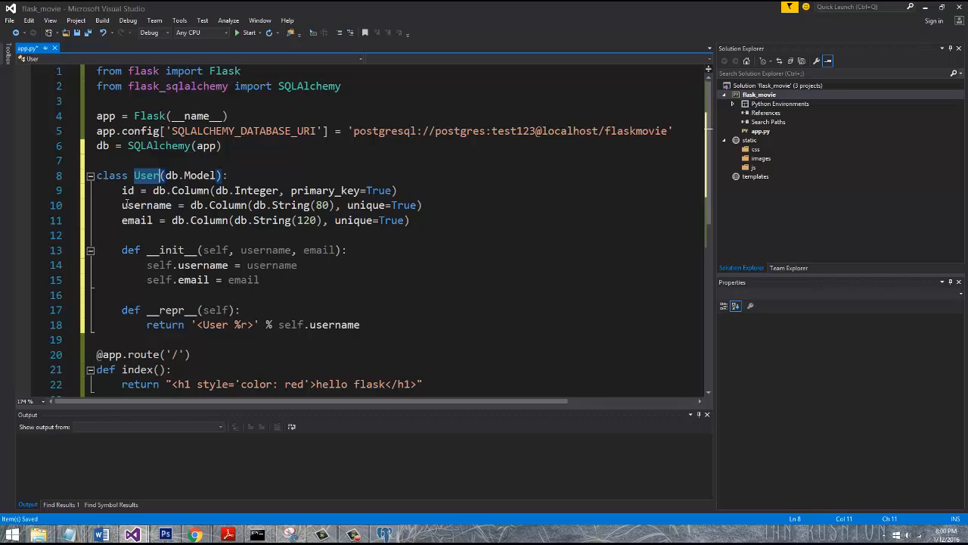
{"action": "double_click", "coordinate": [127, 190]}
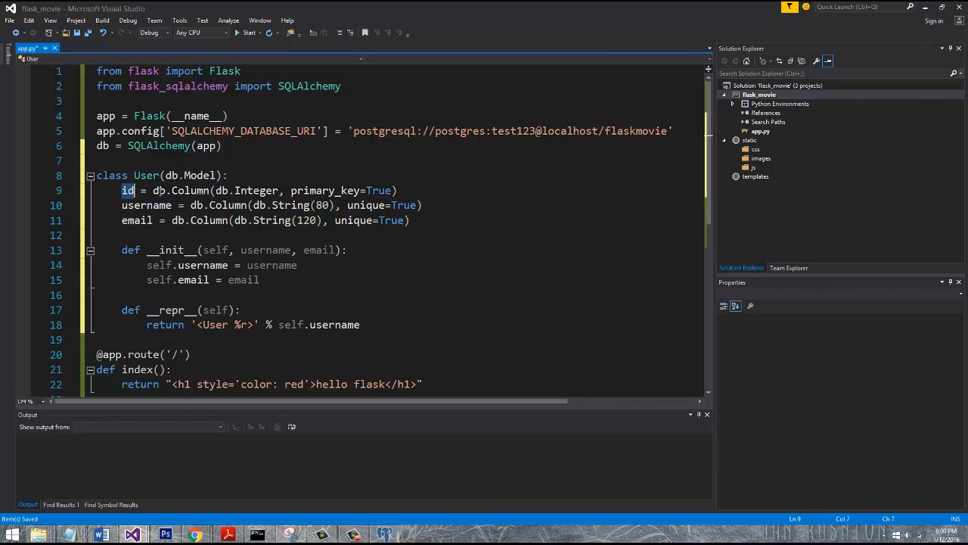
{"action": "left_click", "coordinate": [265, 191]}
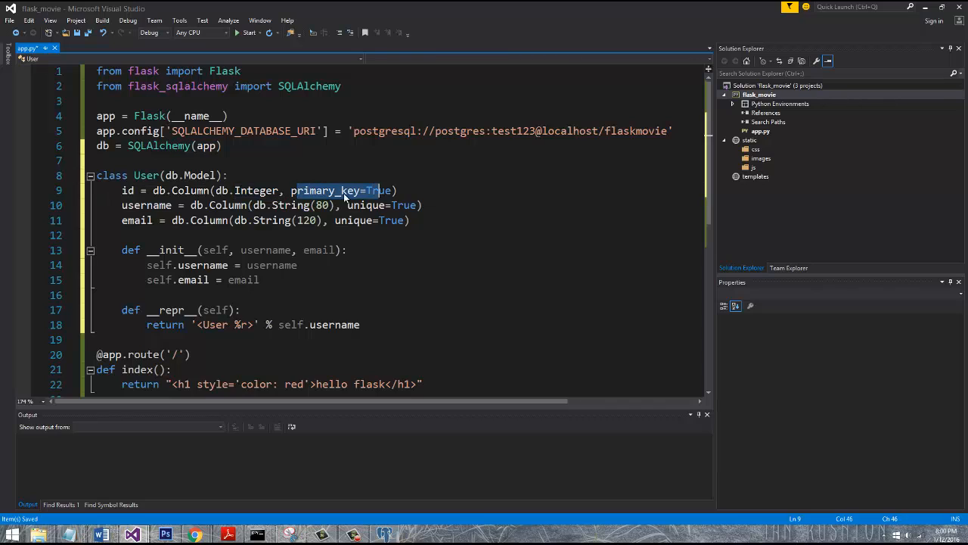
{"action": "mouse_move", "coordinate": [339, 197]}
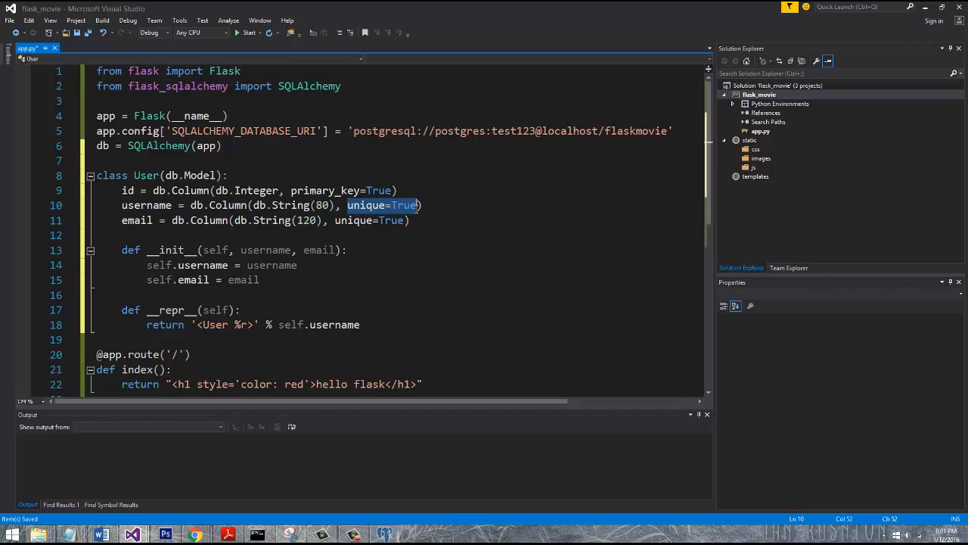
{"action": "mouse_move", "coordinate": [144, 206]}
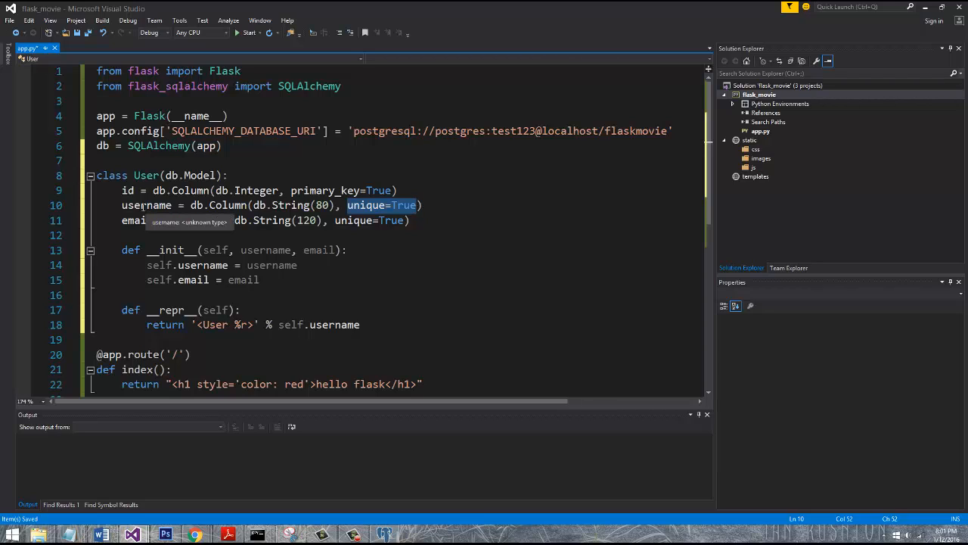
{"action": "mouse_move", "coordinate": [137, 221]}
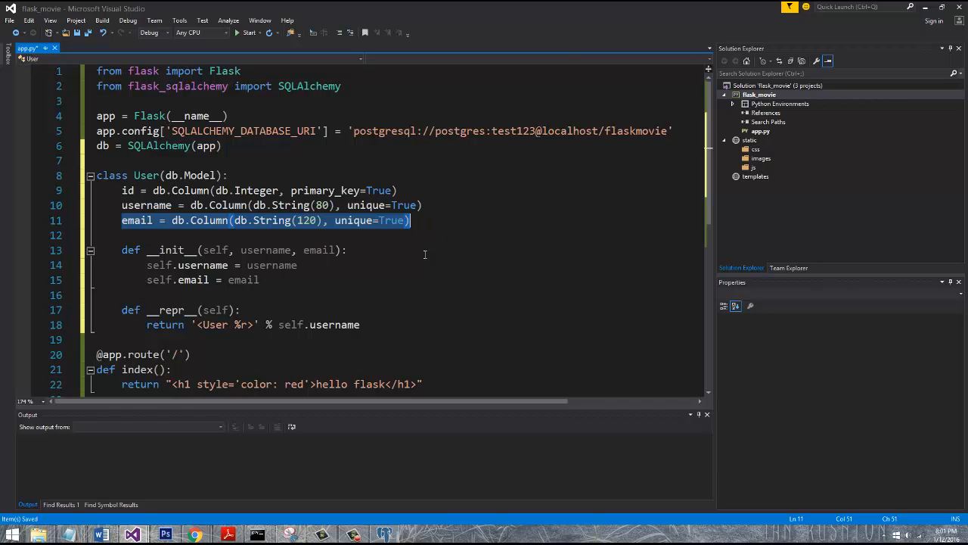
{"action": "left_click", "coordinate": [290, 249]}
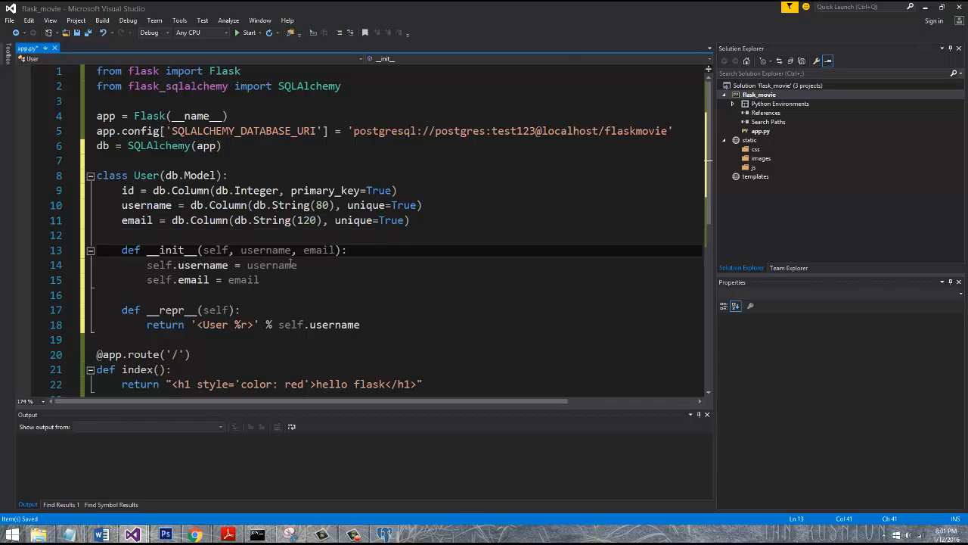
{"action": "left_click", "coordinate": [296, 265]}
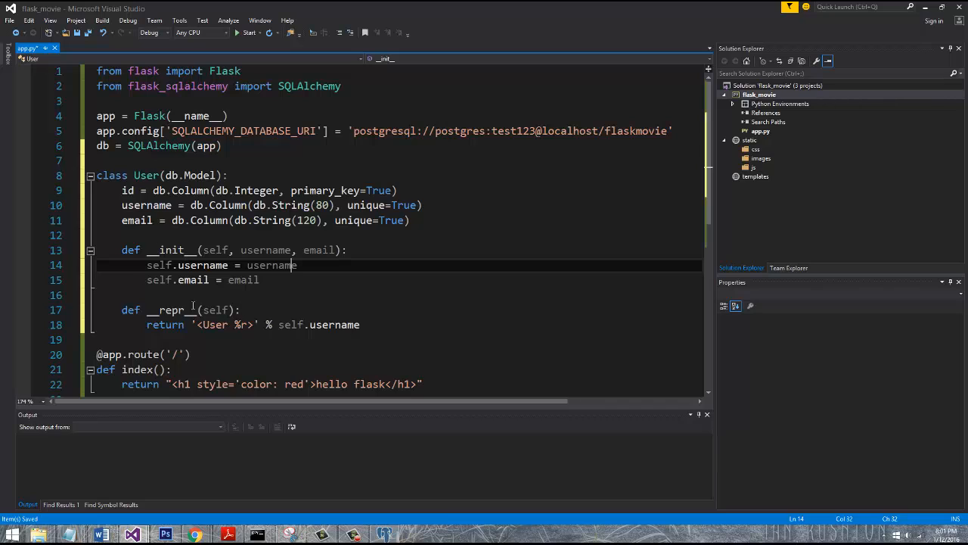
{"action": "left_click", "coordinate": [188, 278]}
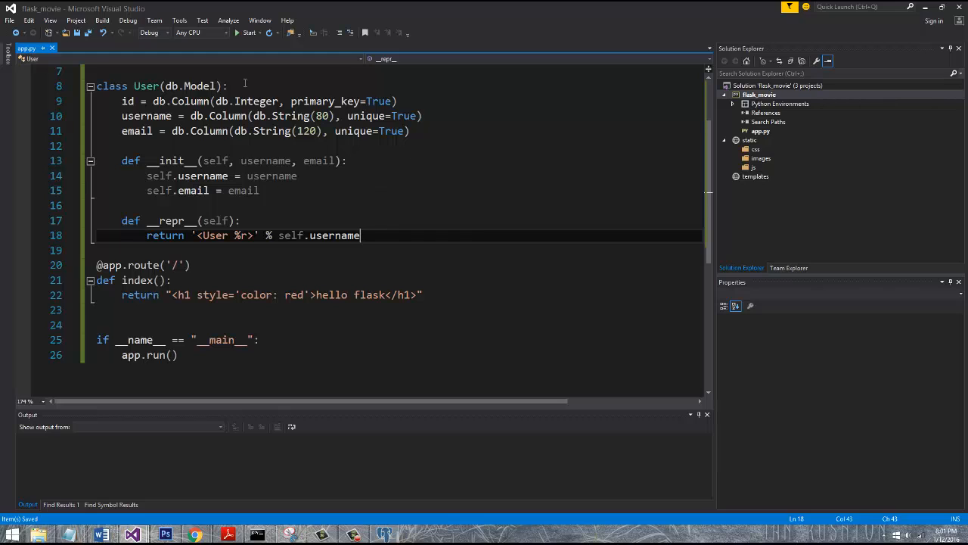
{"action": "scroll", "scroll_direction": "up", "scroll_amount": 3}
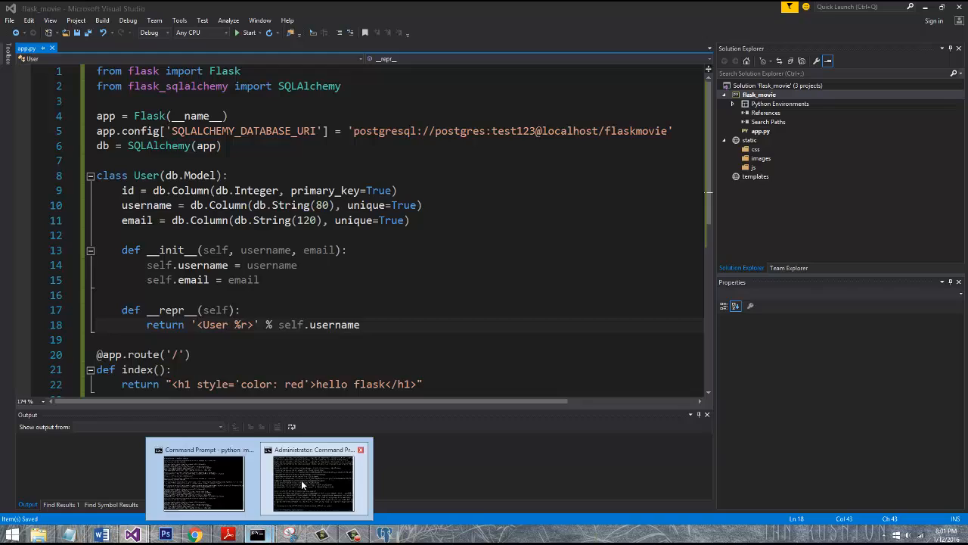
Import db in the Python shell, using 'from app import db' after the flask_movie import fails
{"action": "left_click", "coordinate": [312, 481]}
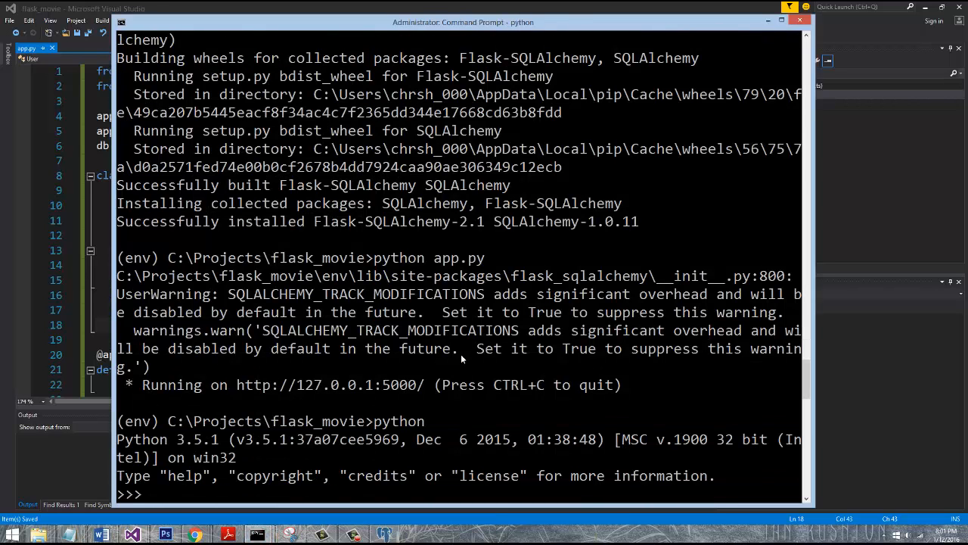
{"action": "type", "text": "from"}
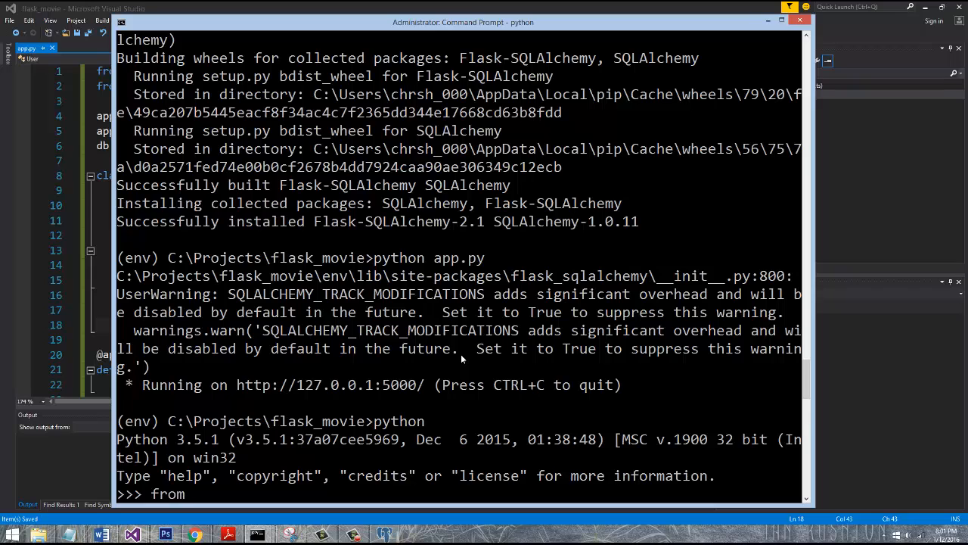
{"action": "type", "text": "flask"}
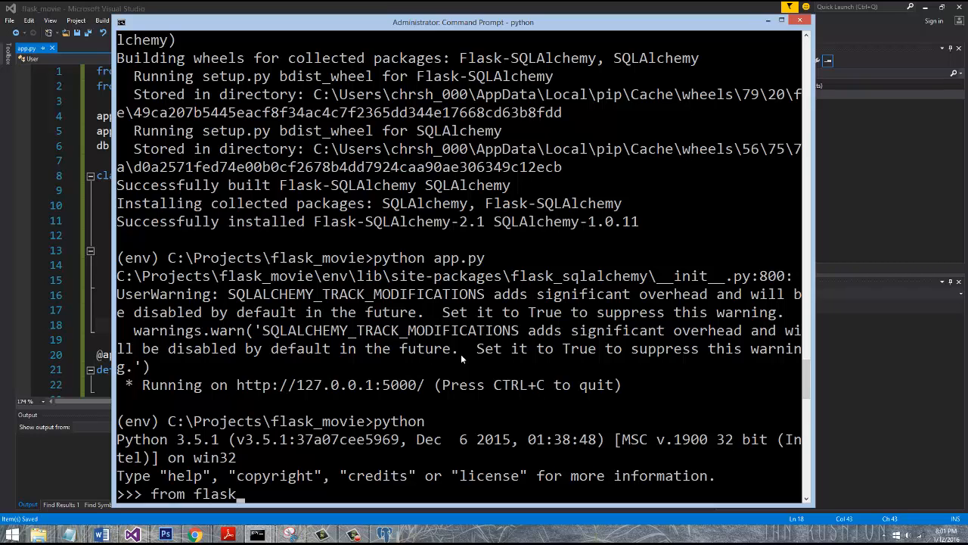
{"action": "type", "text": "_movie"}
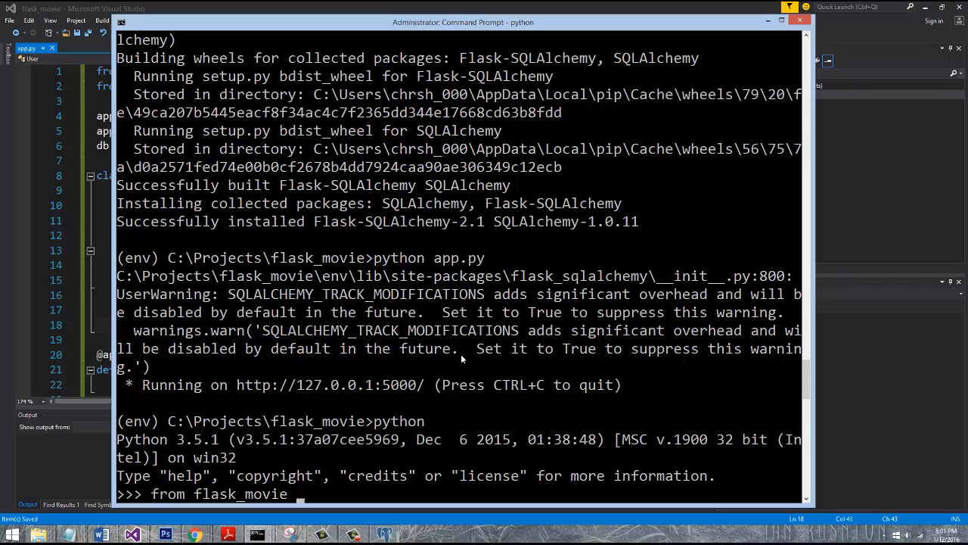
{"action": "key", "text": "Return"}
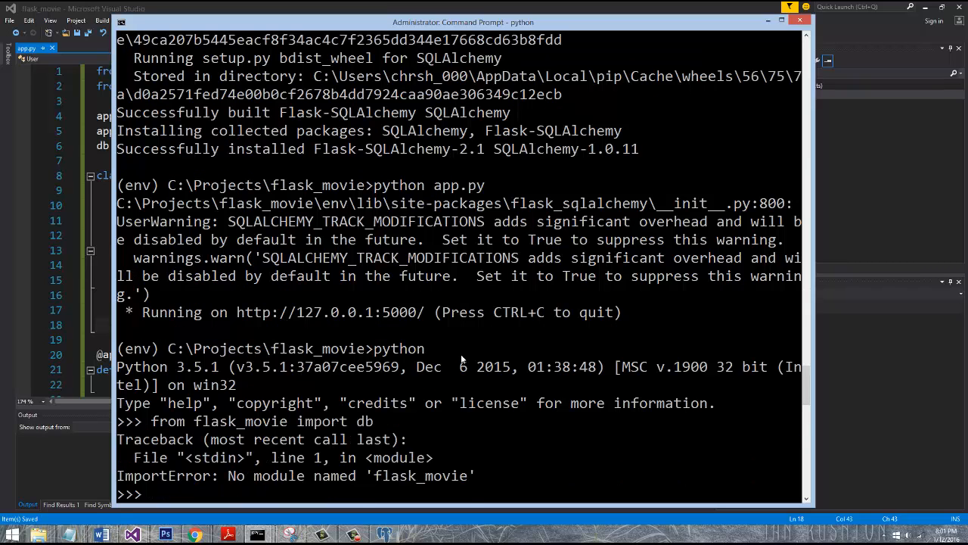
{"action": "mouse_move", "coordinate": [454, 433]}
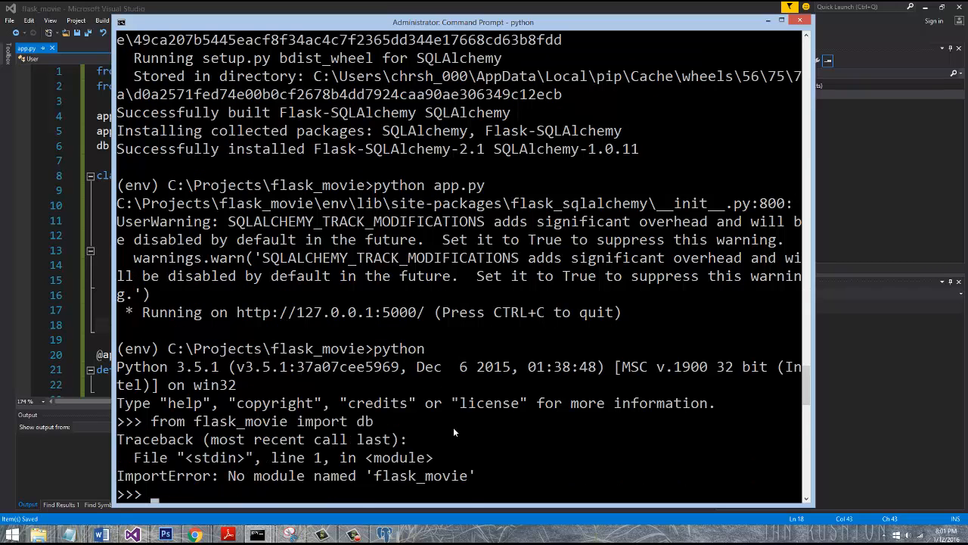
{"action": "type", "text": "from flask_movie import db"}
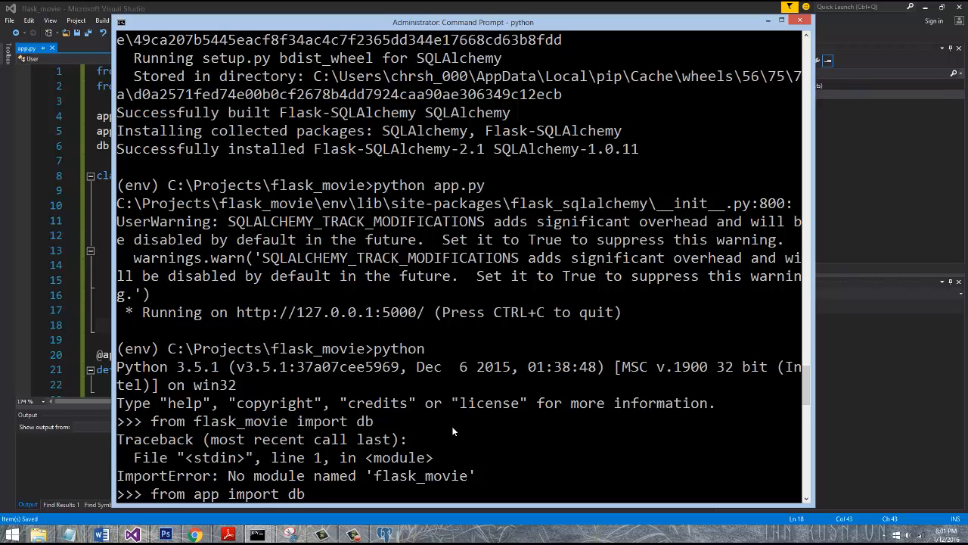
{"action": "key", "text": "Return"}
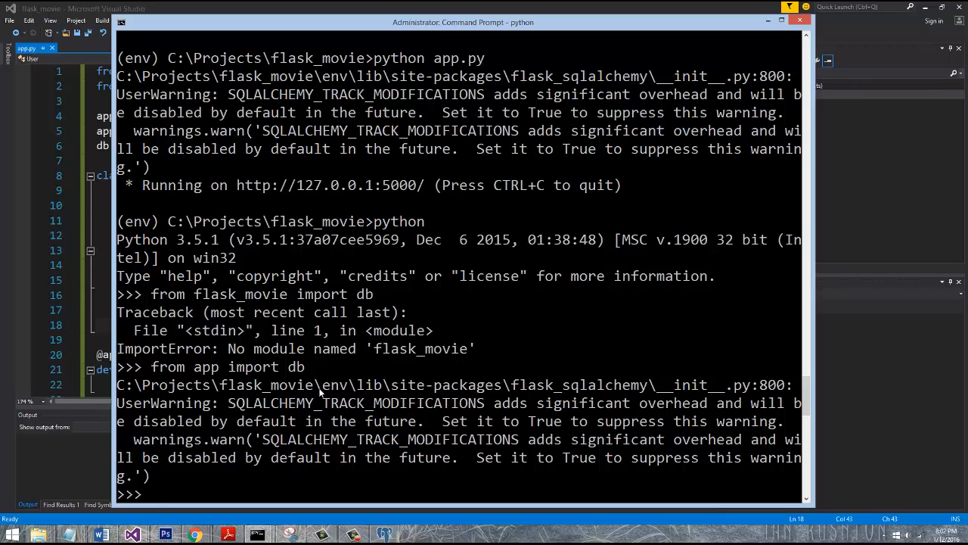
{"action": "mouse_move", "coordinate": [40, 415]}
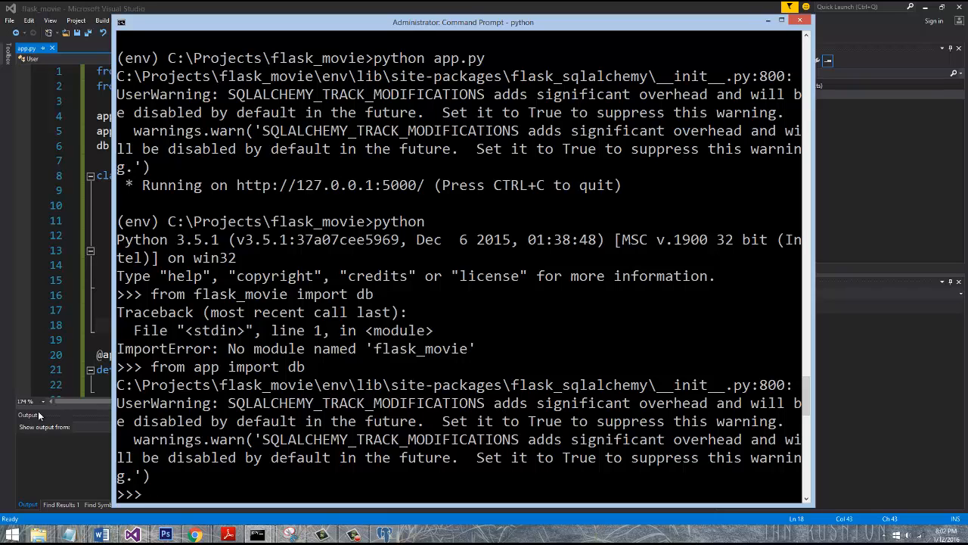
{"action": "mouse_move", "coordinate": [249, 451]}
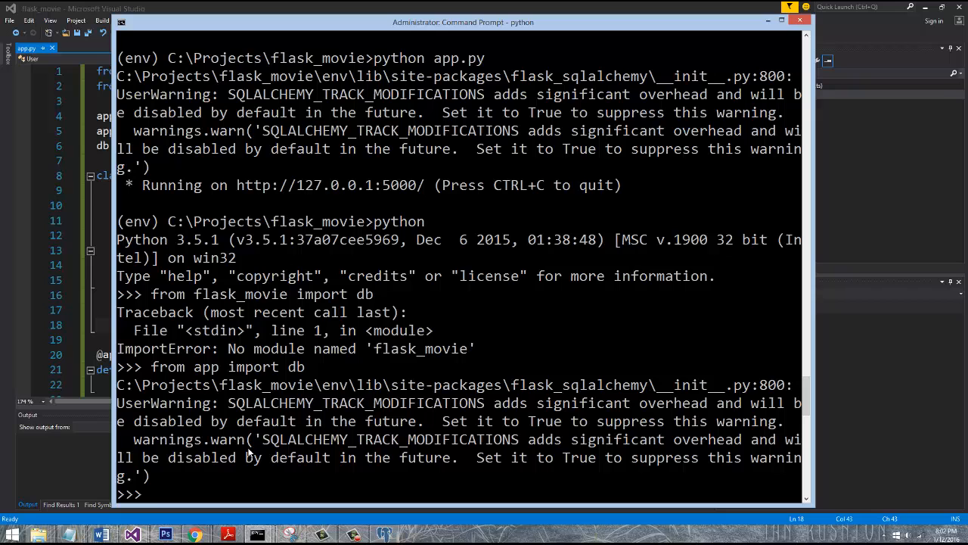
{"action": "mouse_move", "coordinate": [212, 370]}
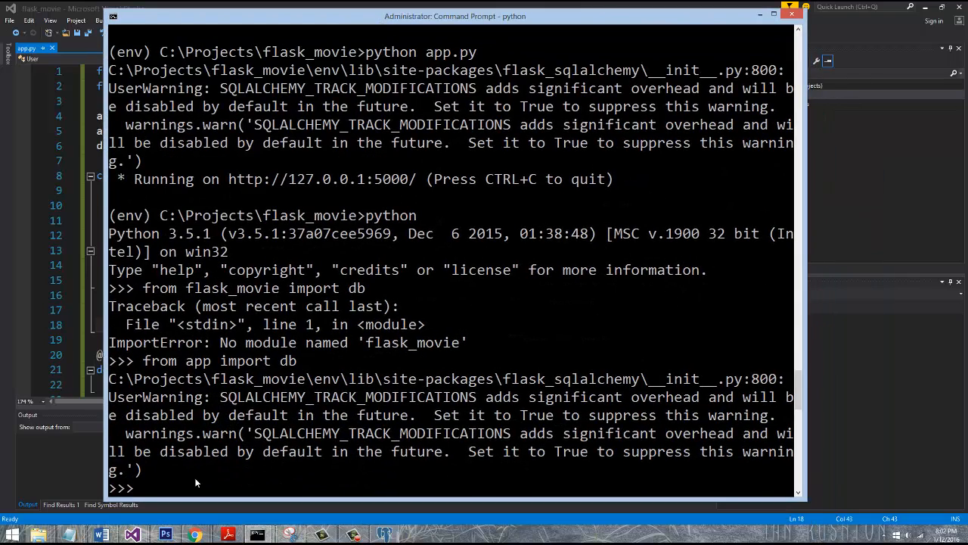
Run db.create_all(), which fails with ImportError: no module named psycopg2
{"action": "type", "text": "d"}
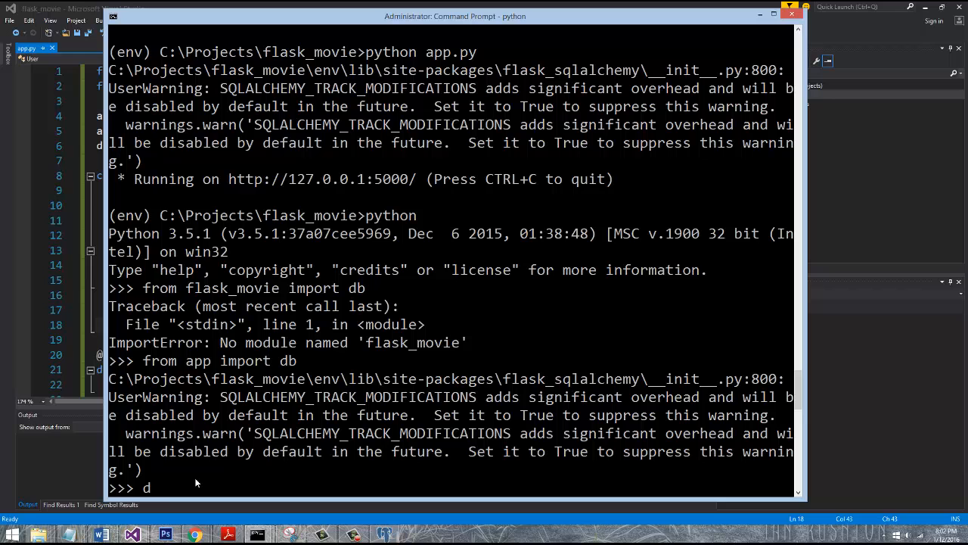
{"action": "type", "text": ".create_"}
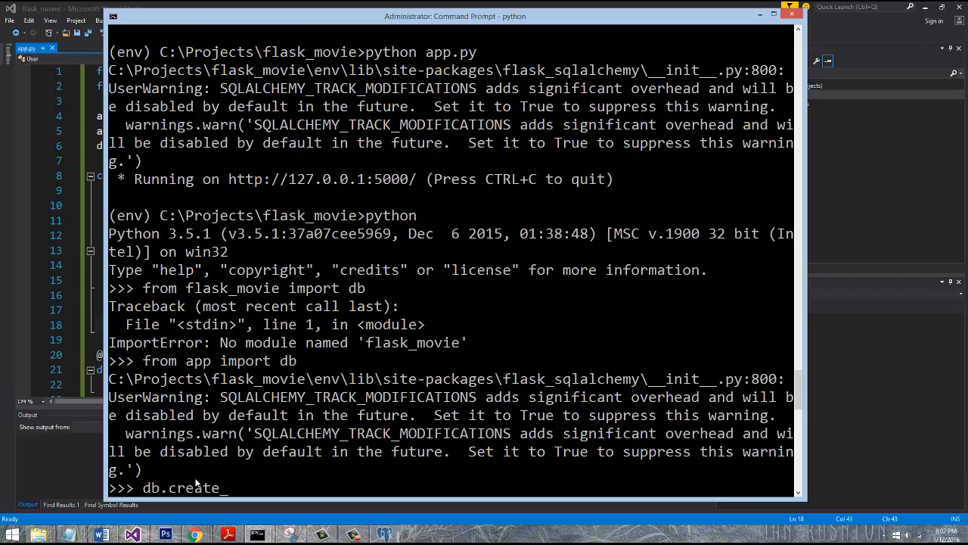
{"action": "key", "text": "Return"}
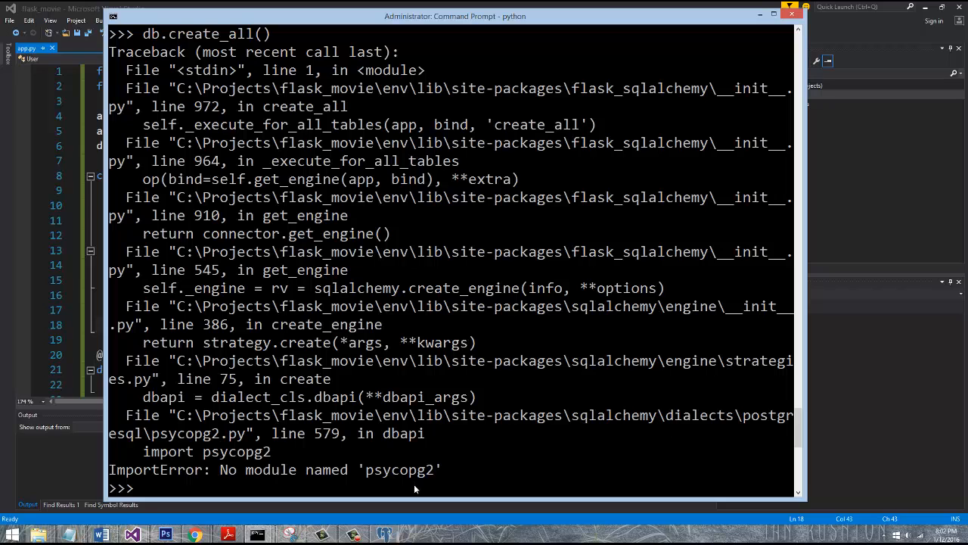
{"action": "mouse_move", "coordinate": [449, 488]}
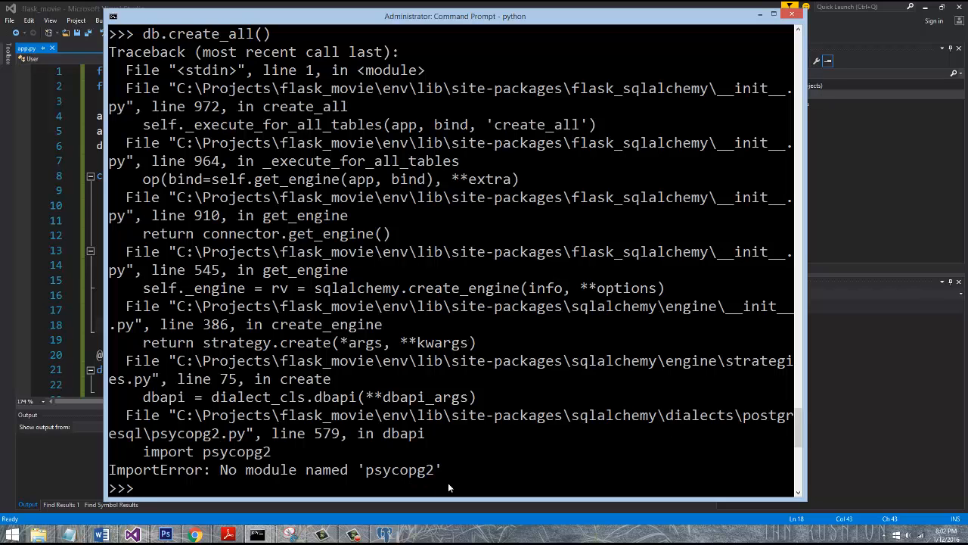
{"action": "mouse_move", "coordinate": [451, 463]}
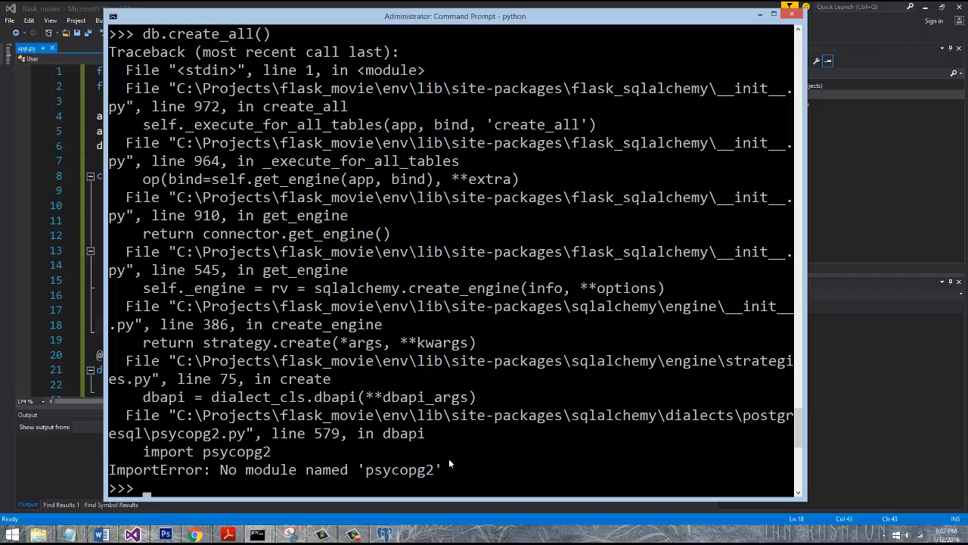
{"action": "mouse_move", "coordinate": [421, 460]}
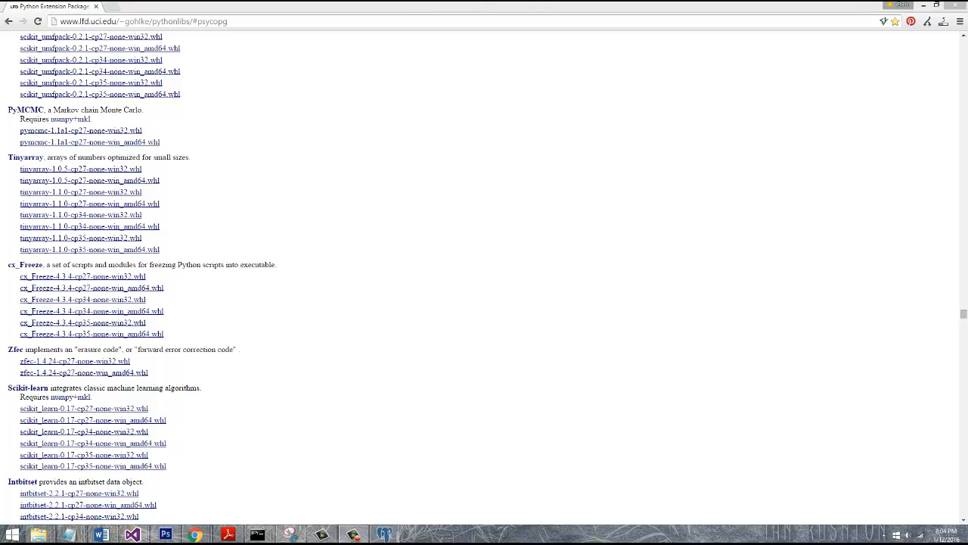
{"action": "mouse_move", "coordinate": [300, 166]}
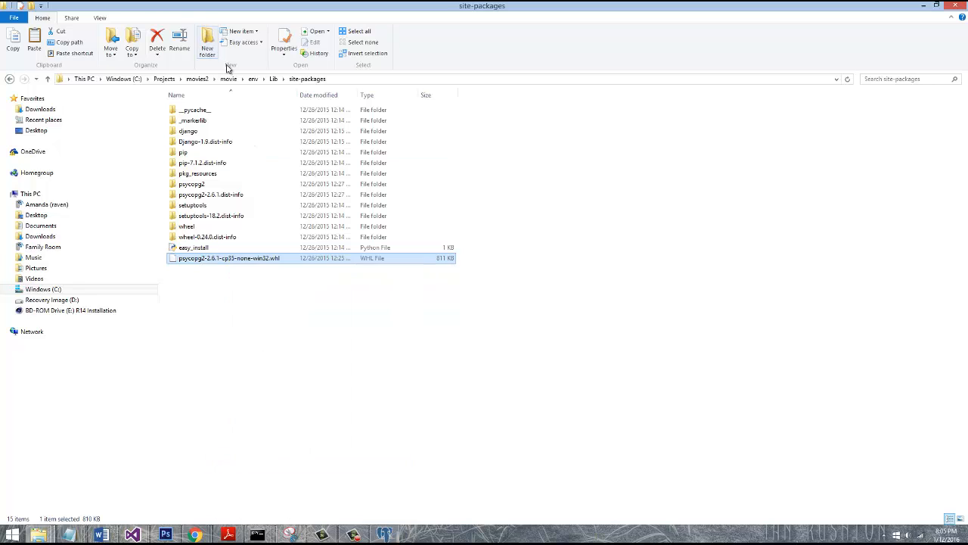
Navigate from Projects into the flask_movie environment's site-packages folder
{"action": "left_click", "coordinate": [163, 78]}
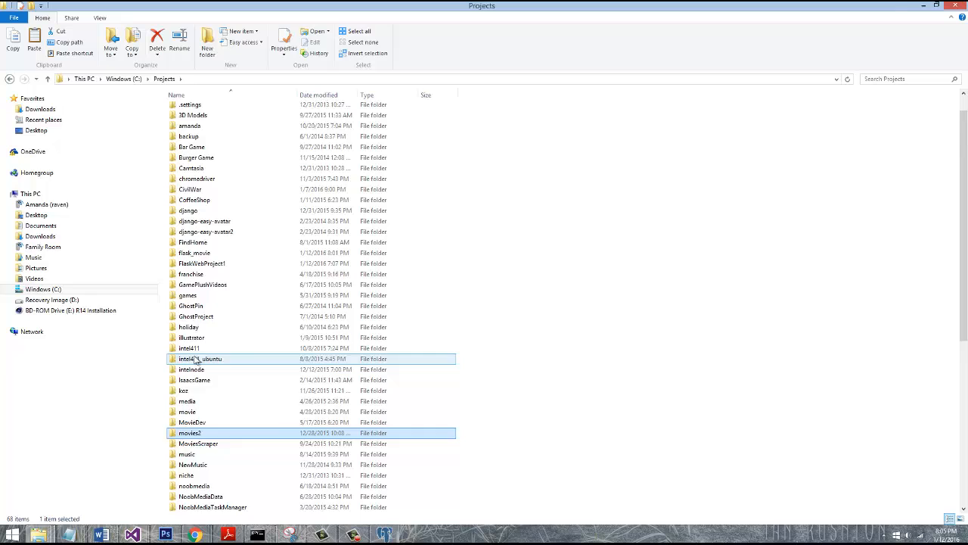
{"action": "scroll", "scroll_direction": "down", "scroll_amount": 3}
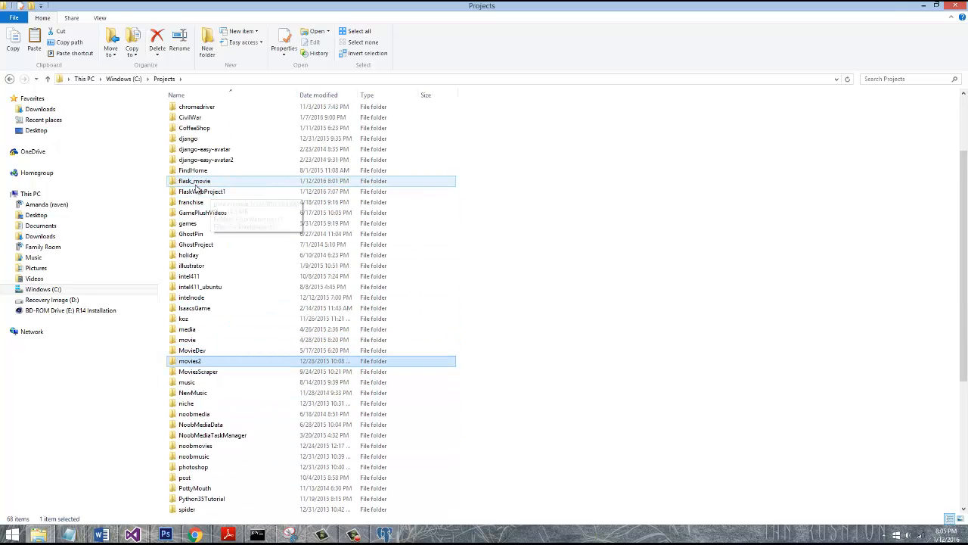
{"action": "double_click", "coordinate": [193, 182]}
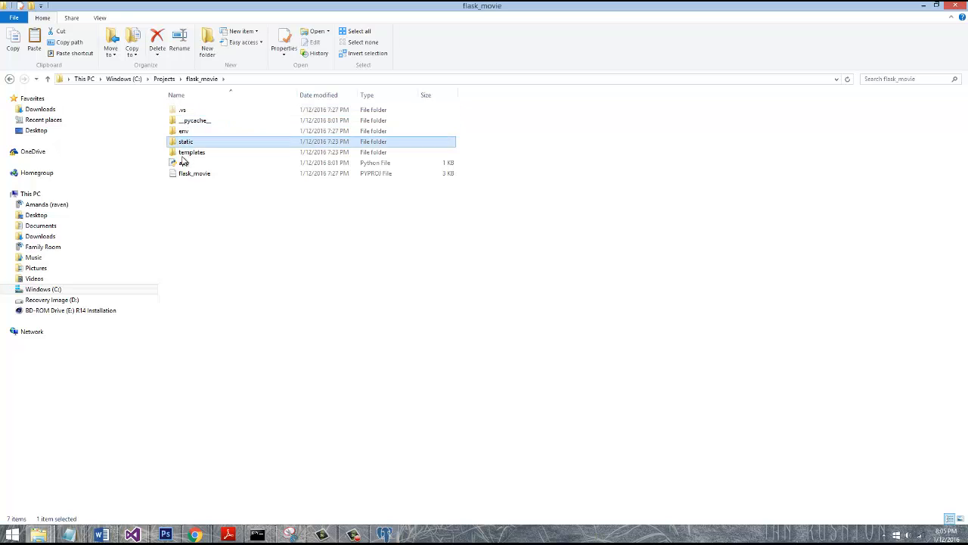
{"action": "double_click", "coordinate": [183, 130]}
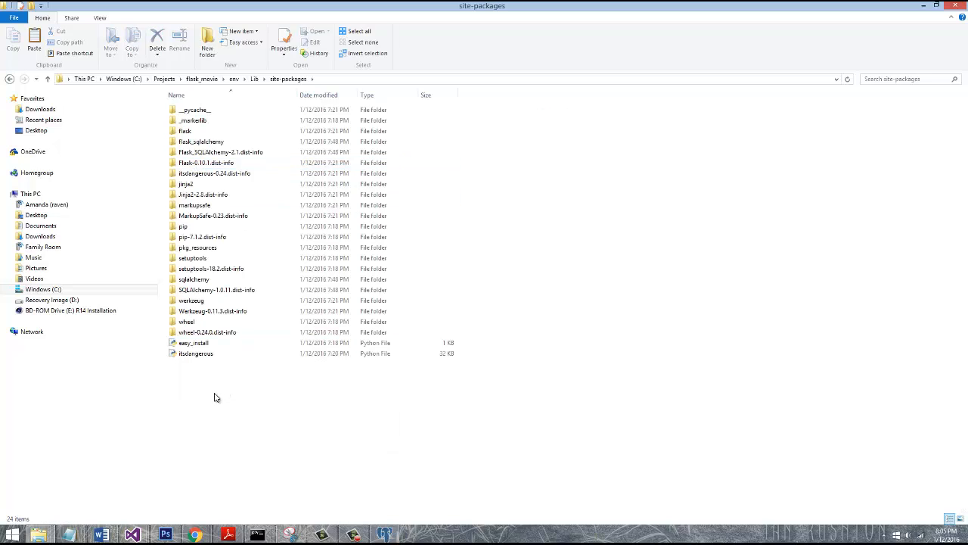
Paste the psycopg2 2.6.1 wheel into site-packages and switch to the administrator Command Prompt
{"action": "right_click", "coordinate": [215, 397]}
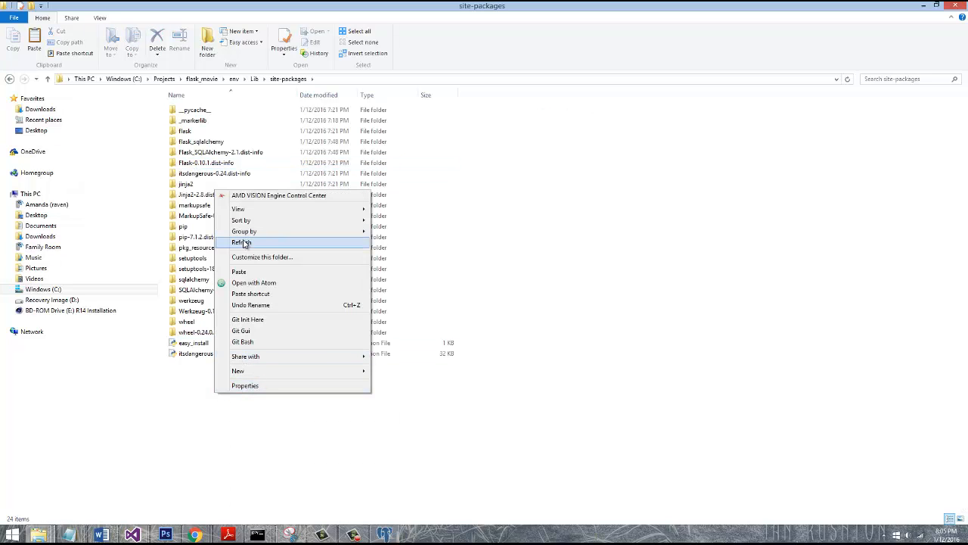
{"action": "left_click", "coordinate": [242, 242]}
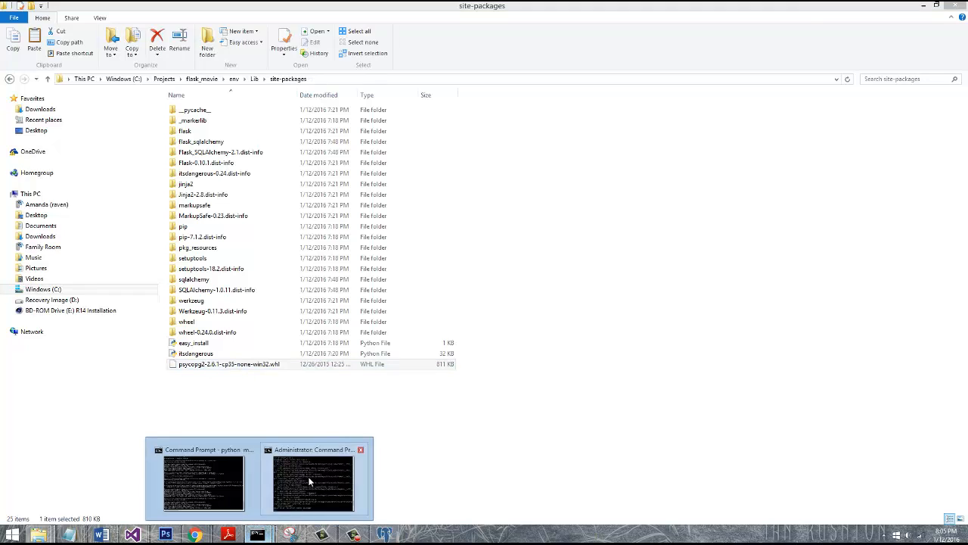
{"action": "left_click", "coordinate": [313, 481]}
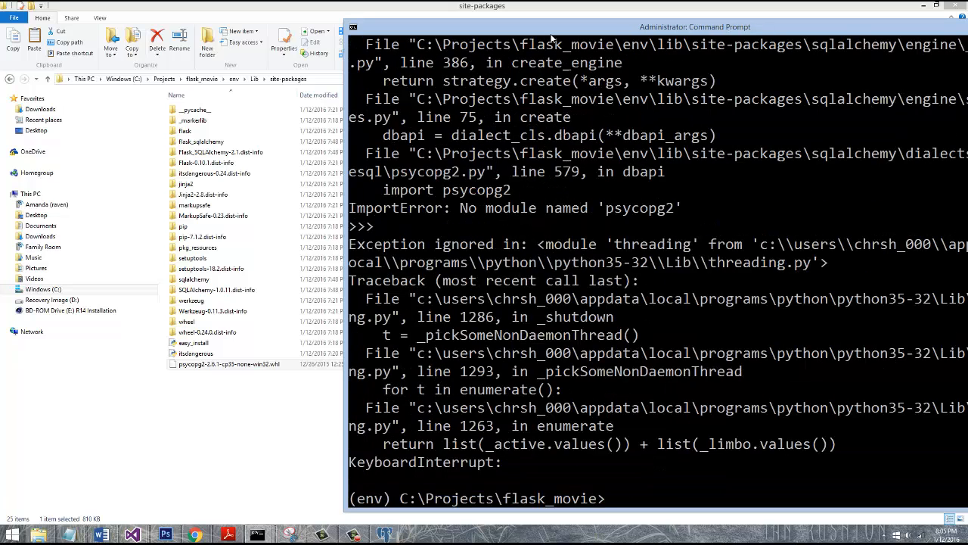
Change into the env\Lib\site-packages folder in Command Prompt
{"action": "type", "text": "cd env"}
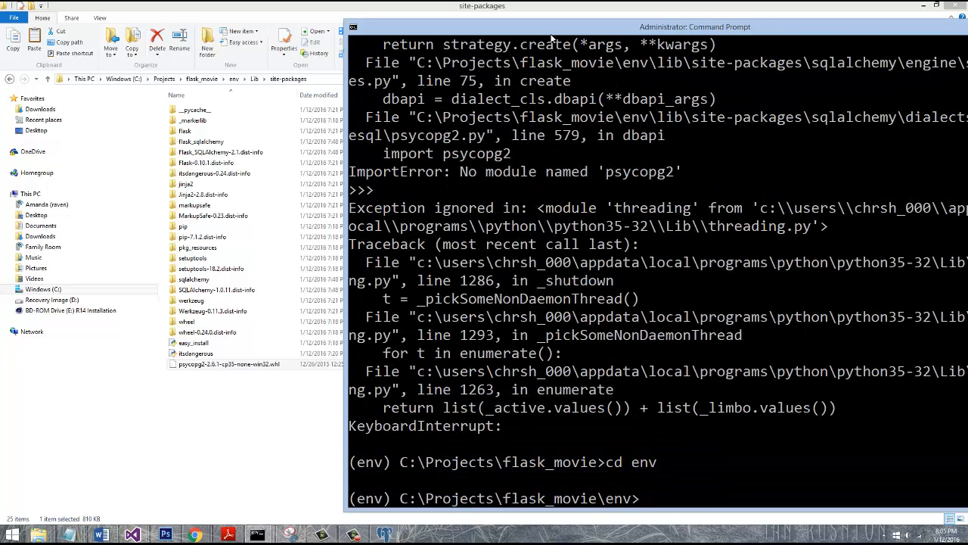
{"action": "type", "text": "cd li"}
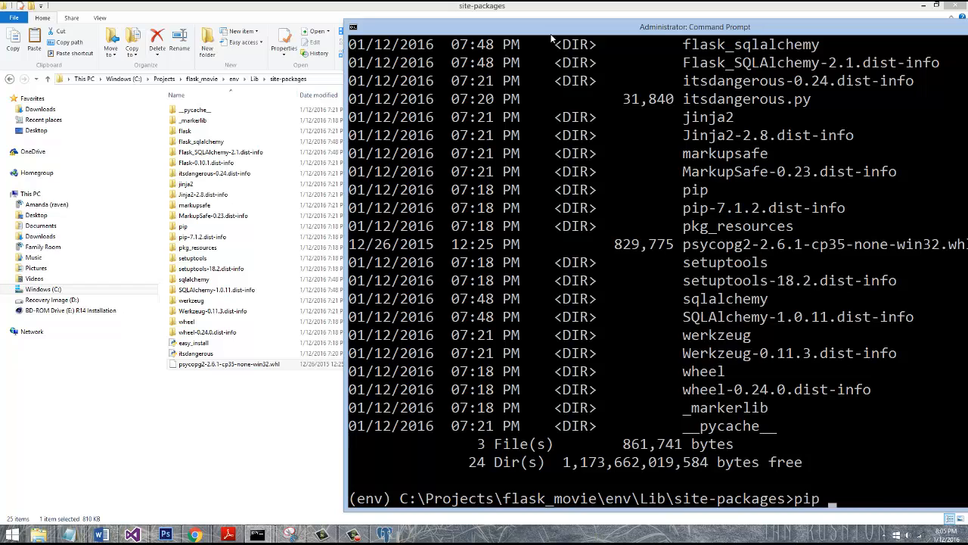
Run pip install psycopg2-2.6.1-cp35-none-win32.whl to install psycopg2 from the wheel
{"action": "type", "text": "install"}
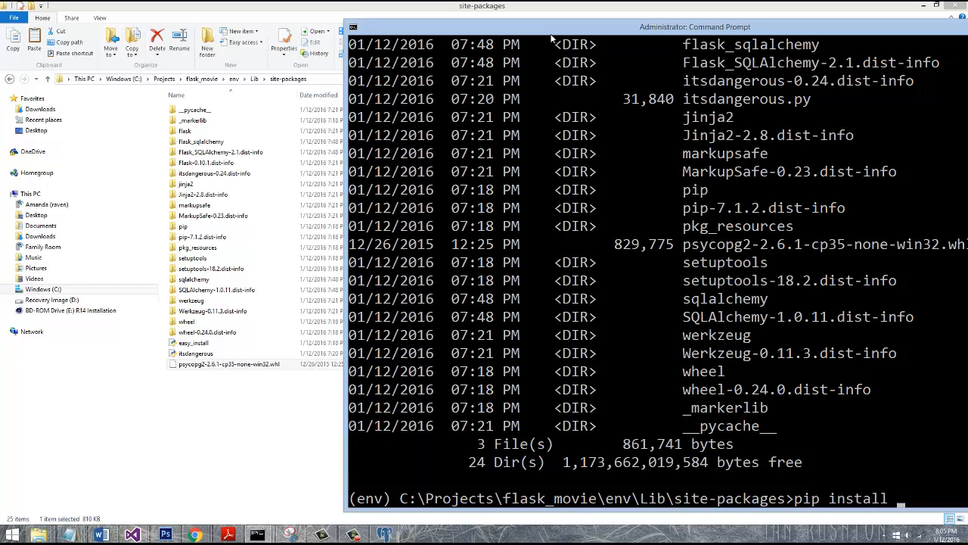
{"action": "type", "text": "psycopg"}
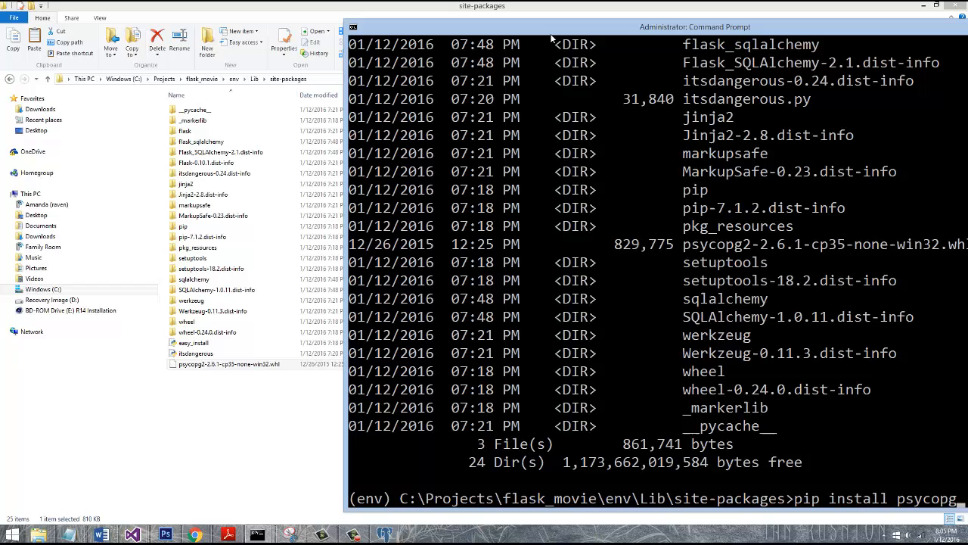
{"action": "type", "text": "g2-2.6.1-cp"}
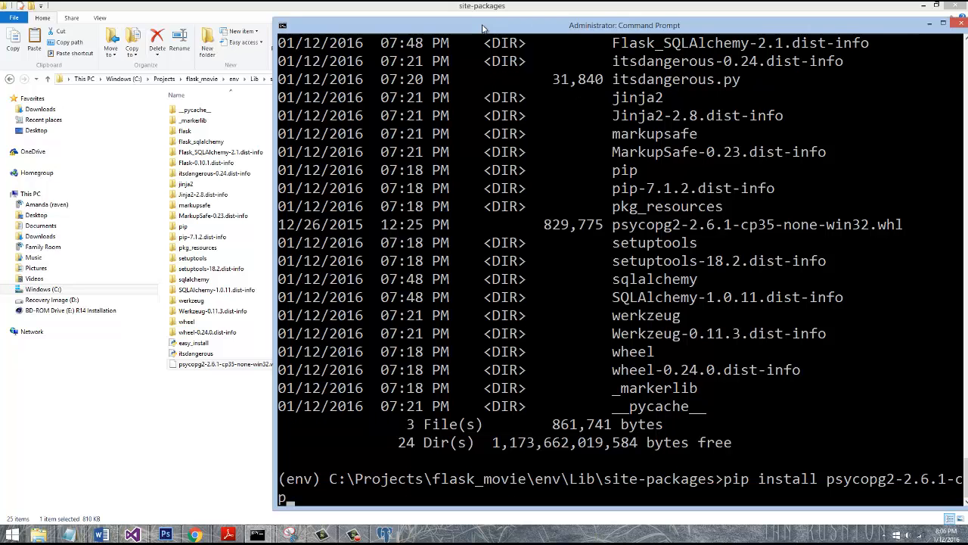
{"action": "type", "text": "35-no"}
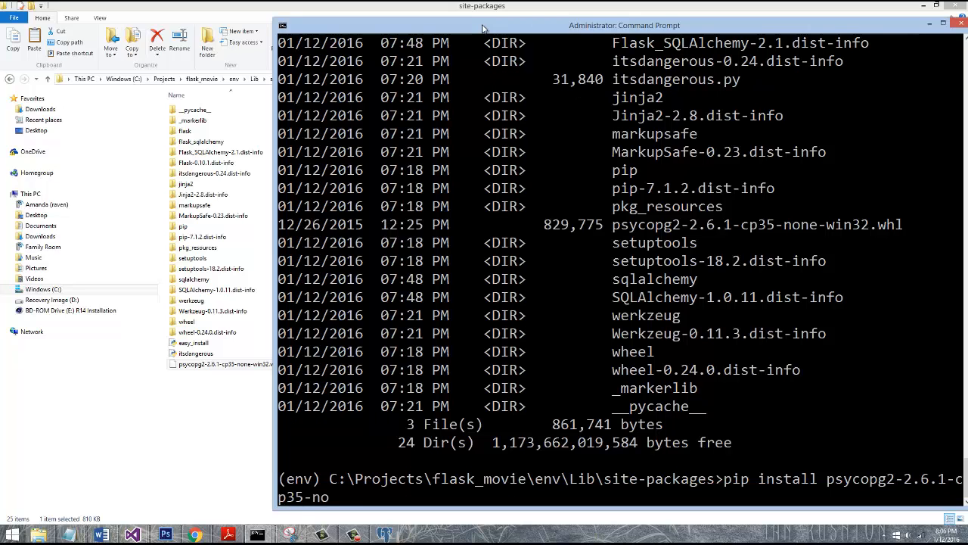
{"action": "type", "text": "ne-vin"}
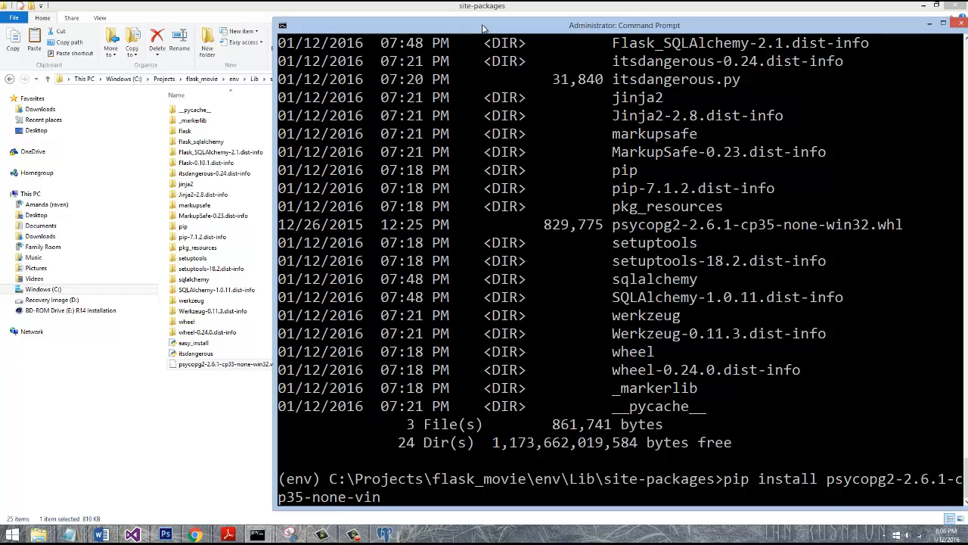
{"action": "type", "text": "win32"}
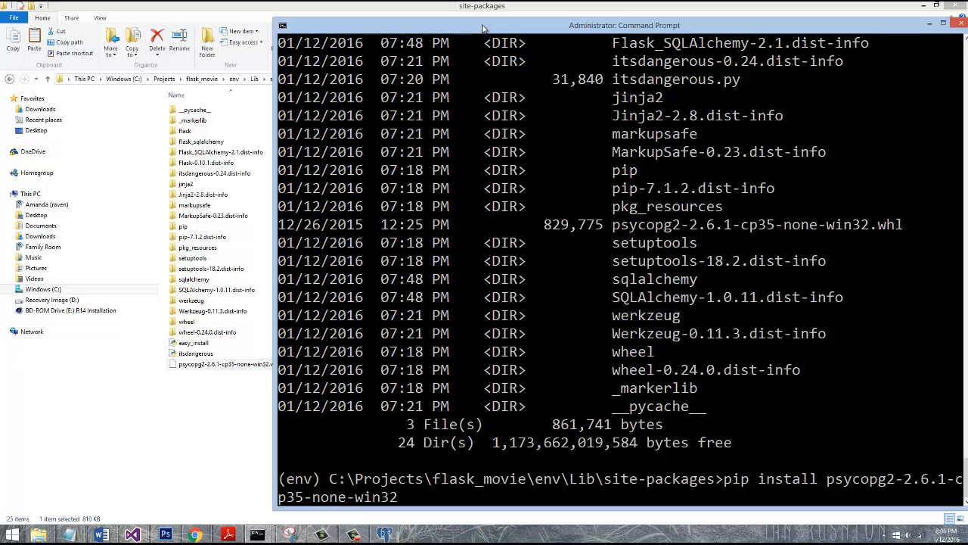
{"action": "type", "text": ".whl"}
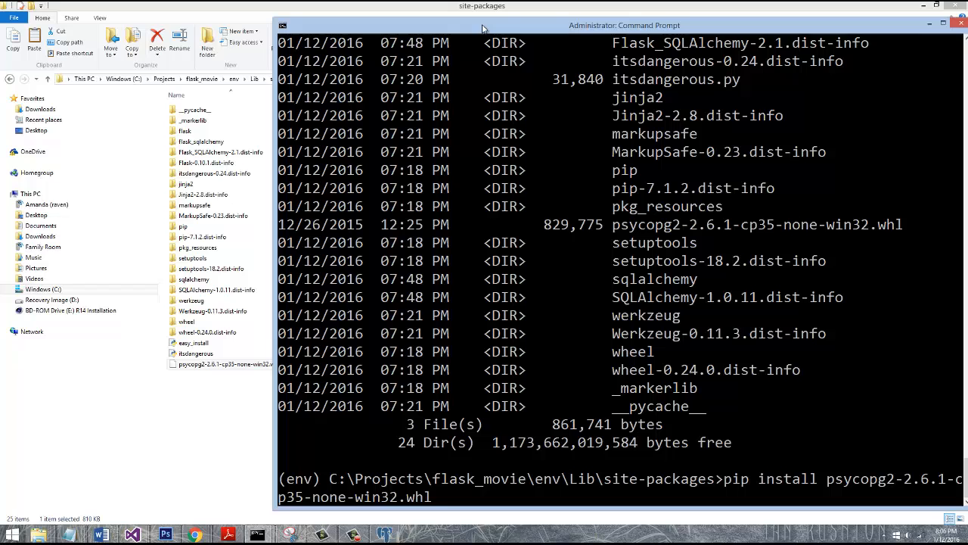
{"action": "key", "text": "Return"}
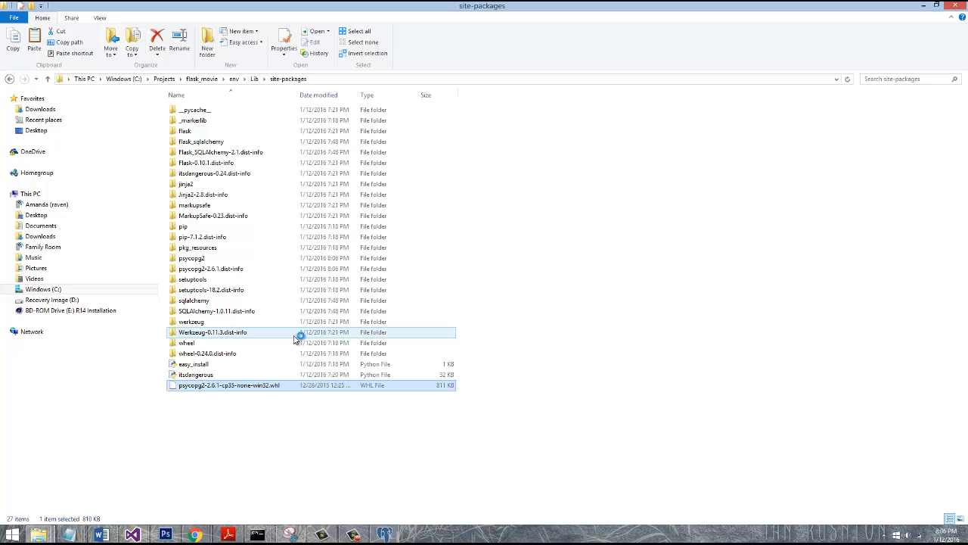
{"action": "mouse_move", "coordinate": [208, 362]}
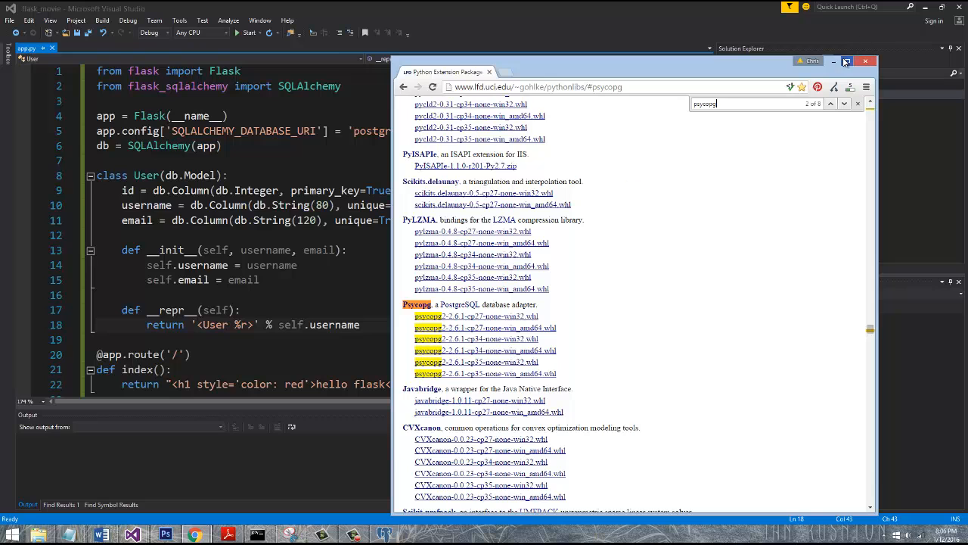
Hide the browser to reveal app.py, then return to the Command Prompt session
{"action": "left_click", "coordinate": [865, 60]}
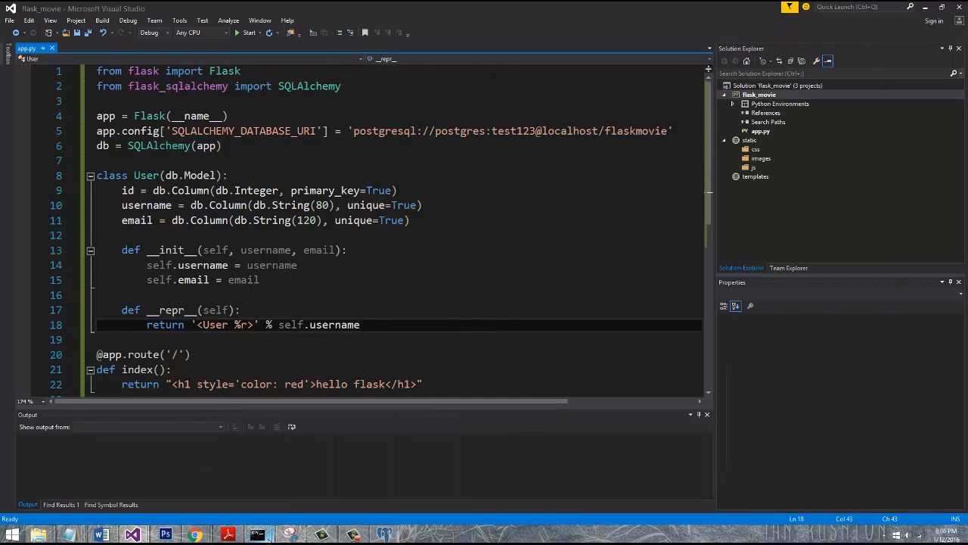
{"action": "left_click", "coordinate": [257, 536]}
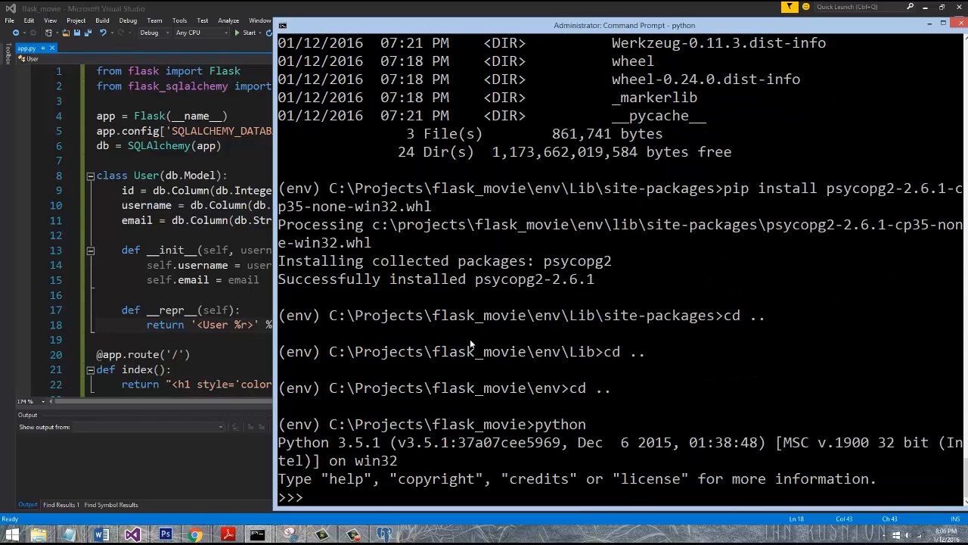
In the Python shell, run 'from app import db' and 'db.create_all()' to create the tables
{"action": "type", "text": "from app import db"}
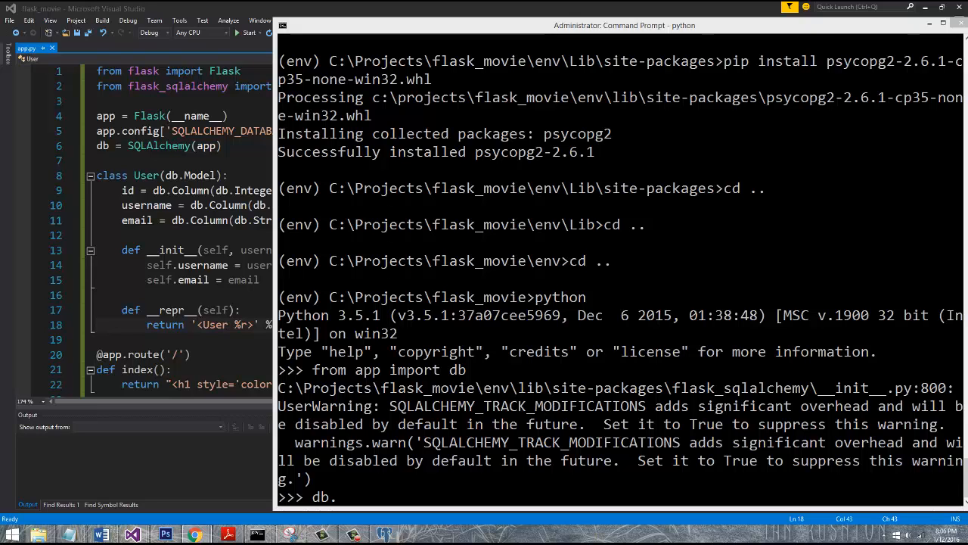
{"action": "type", "text": "c"}
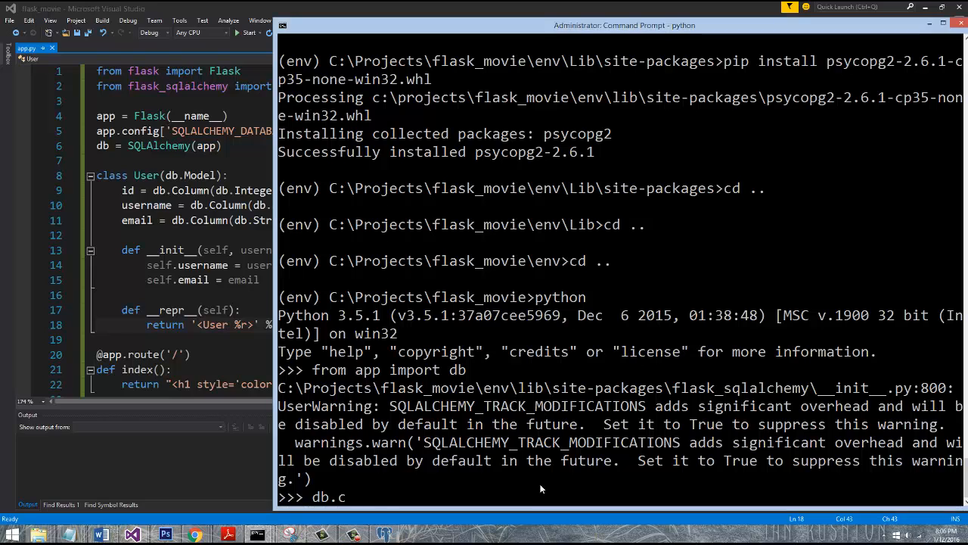
{"action": "type", "text": "reate_all()"}
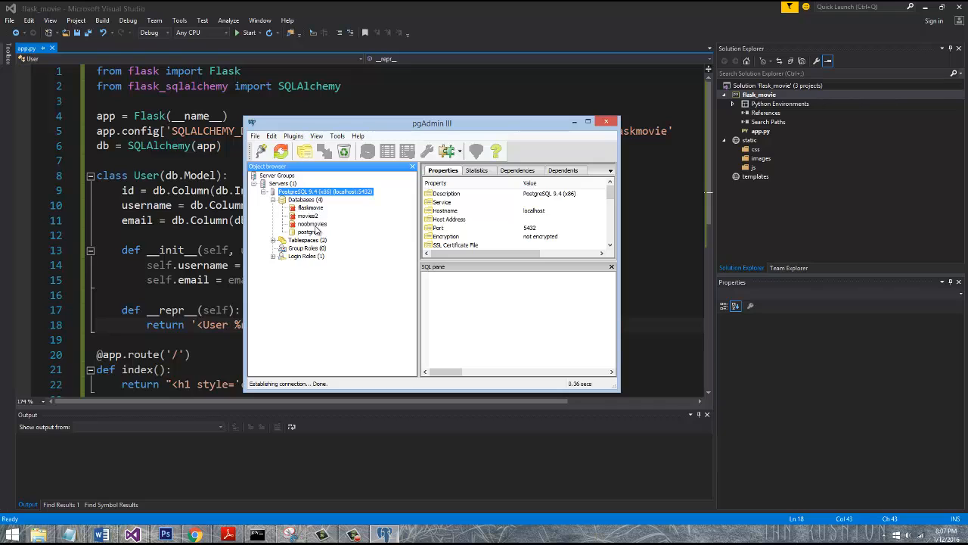
Expand flaskmovie > Schemas > public > Tables > user > Columns to see id, username, email
{"action": "left_click", "coordinate": [310, 207]}
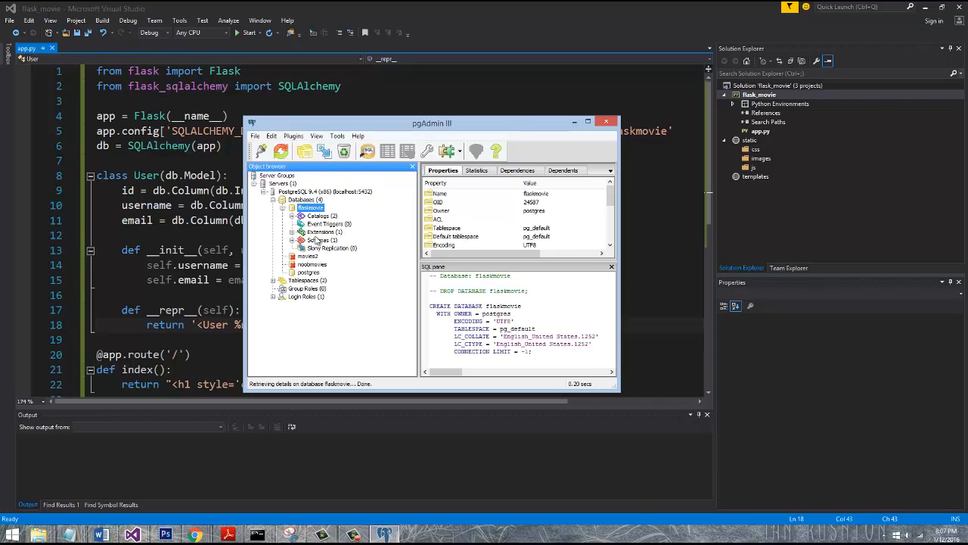
{"action": "left_click", "coordinate": [324, 248]}
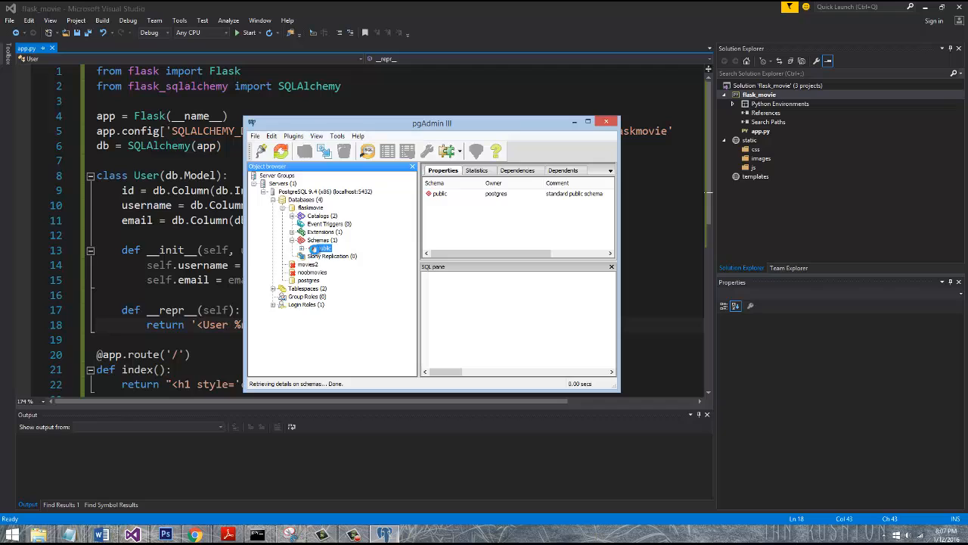
{"action": "left_click", "coordinate": [308, 248]}
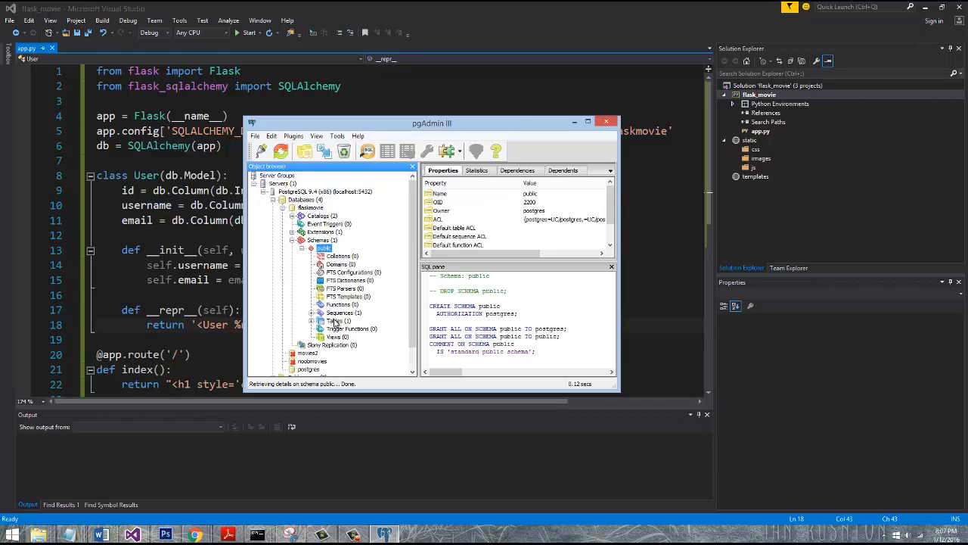
{"action": "left_click", "coordinate": [336, 321]}
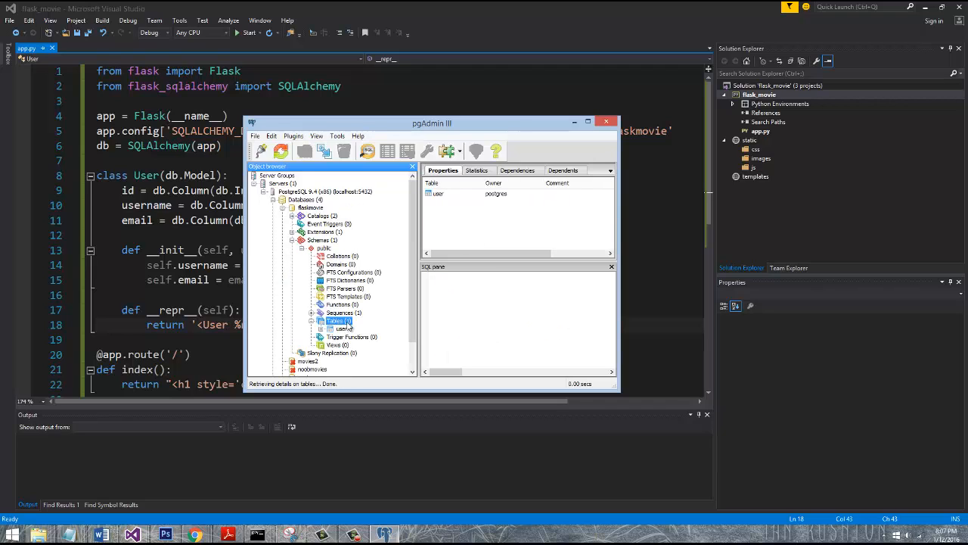
{"action": "left_click", "coordinate": [341, 321]}
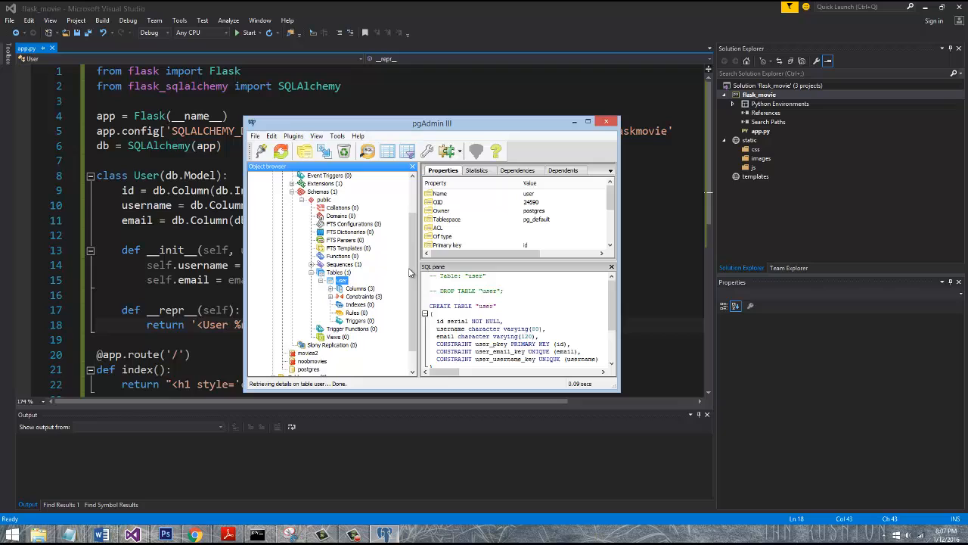
{"action": "mouse_move", "coordinate": [425, 224]}
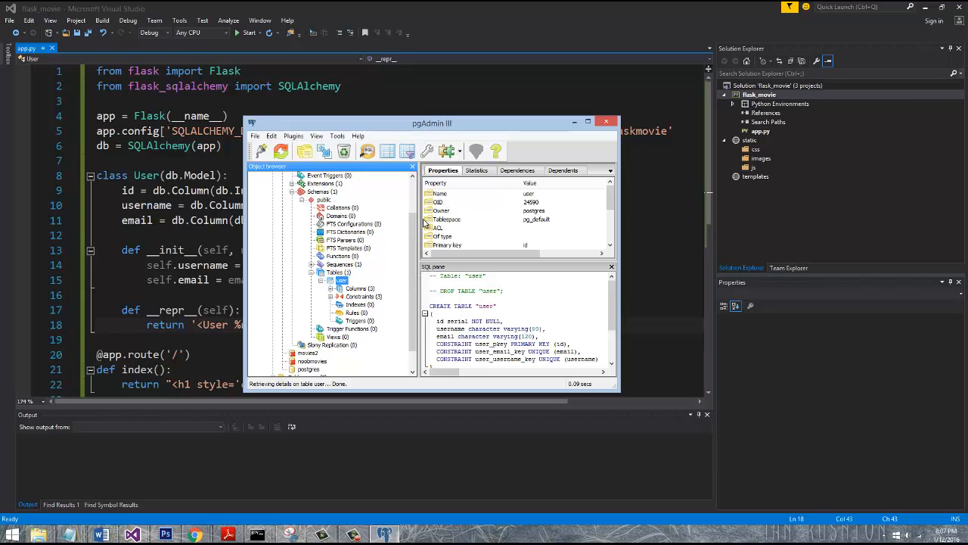
{"action": "left_click", "coordinate": [332, 287]}
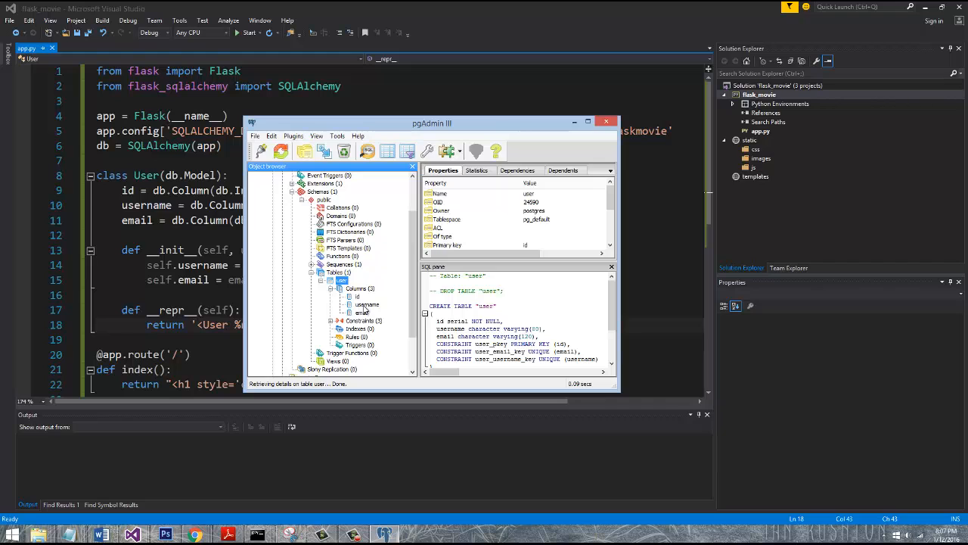
Move pgAdmin beside the code, then close it to return to app.py
{"action": "left_click_drag", "start_coordinate": [430, 123], "coordinate": [540, 90]}
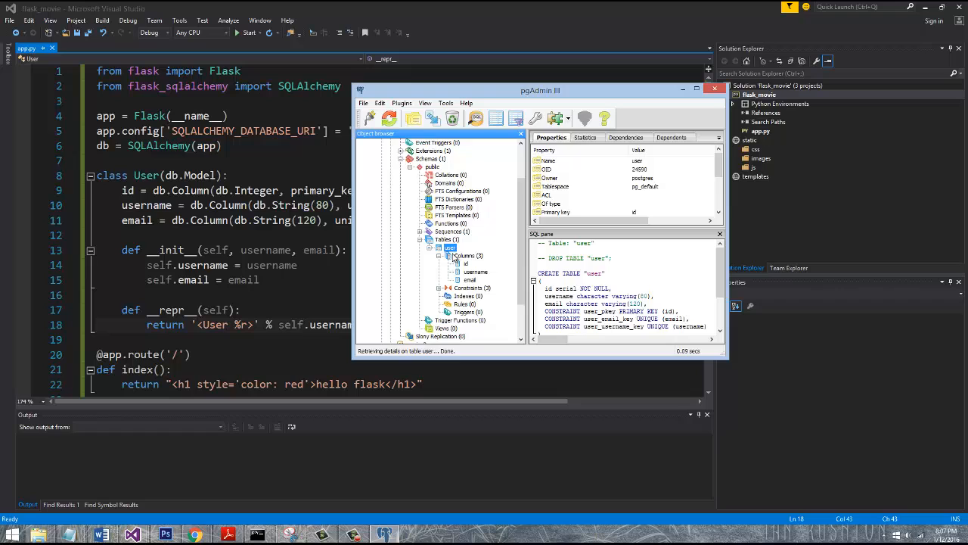
{"action": "right_click", "coordinate": [450, 248]}
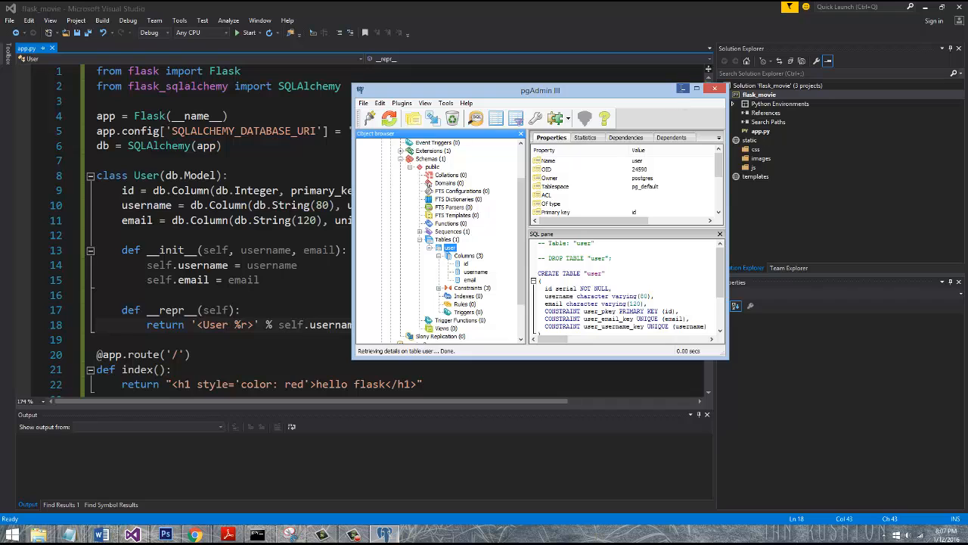
{"action": "left_click", "coordinate": [714, 88]}
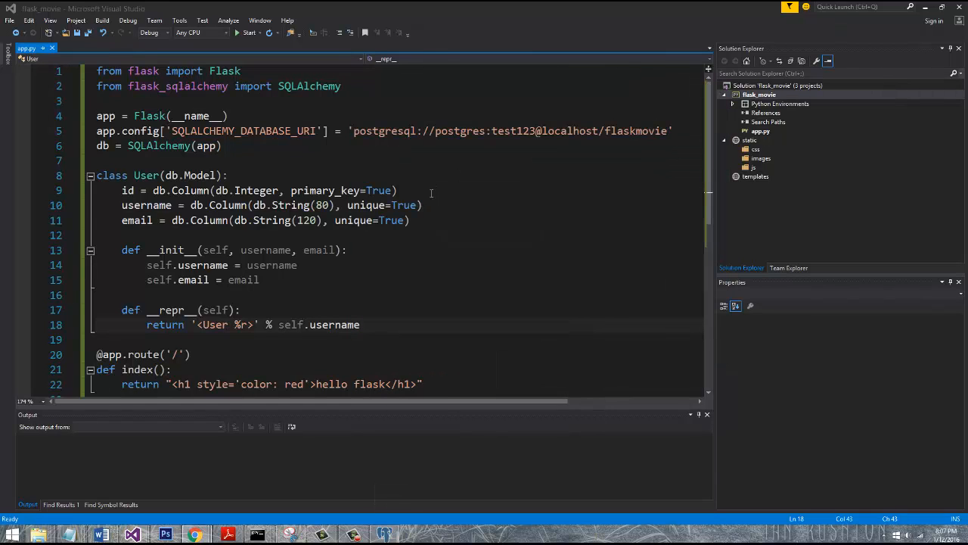